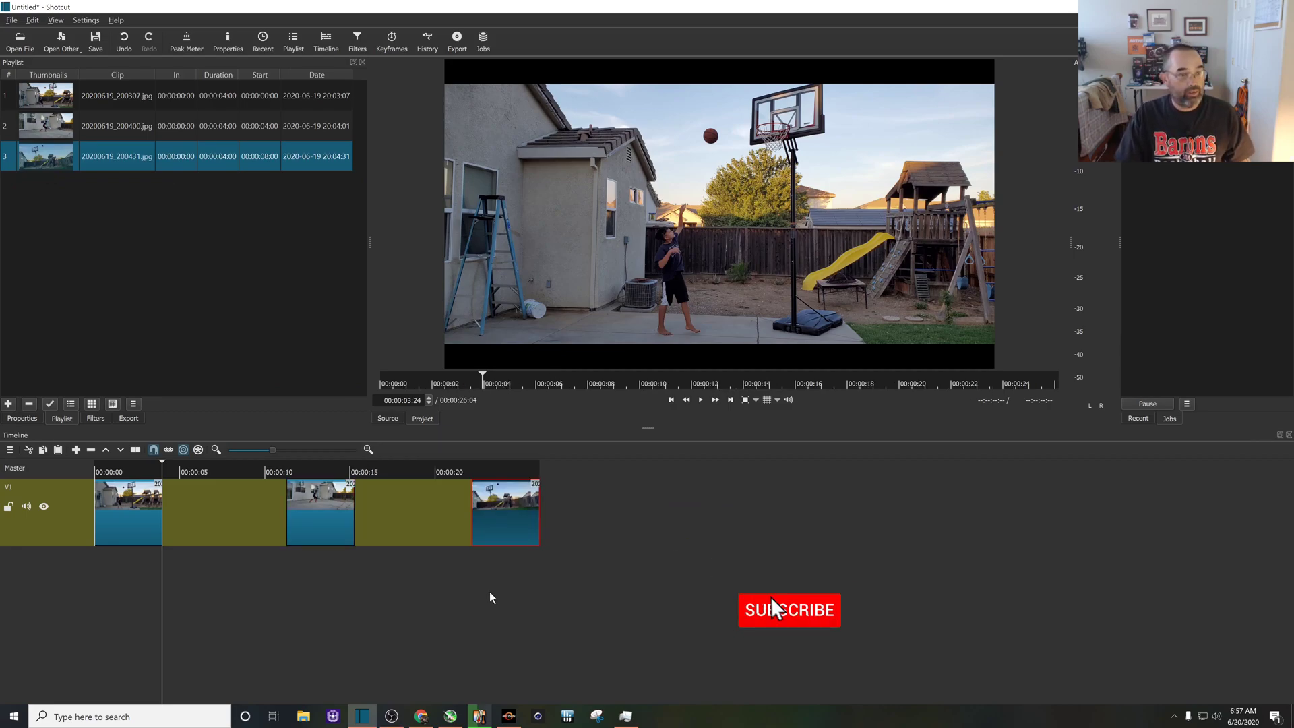
Stretch the last photo clip's right edge so the project runs about 37 seconds.
{"action": "left_click", "coordinate": [789, 610]}
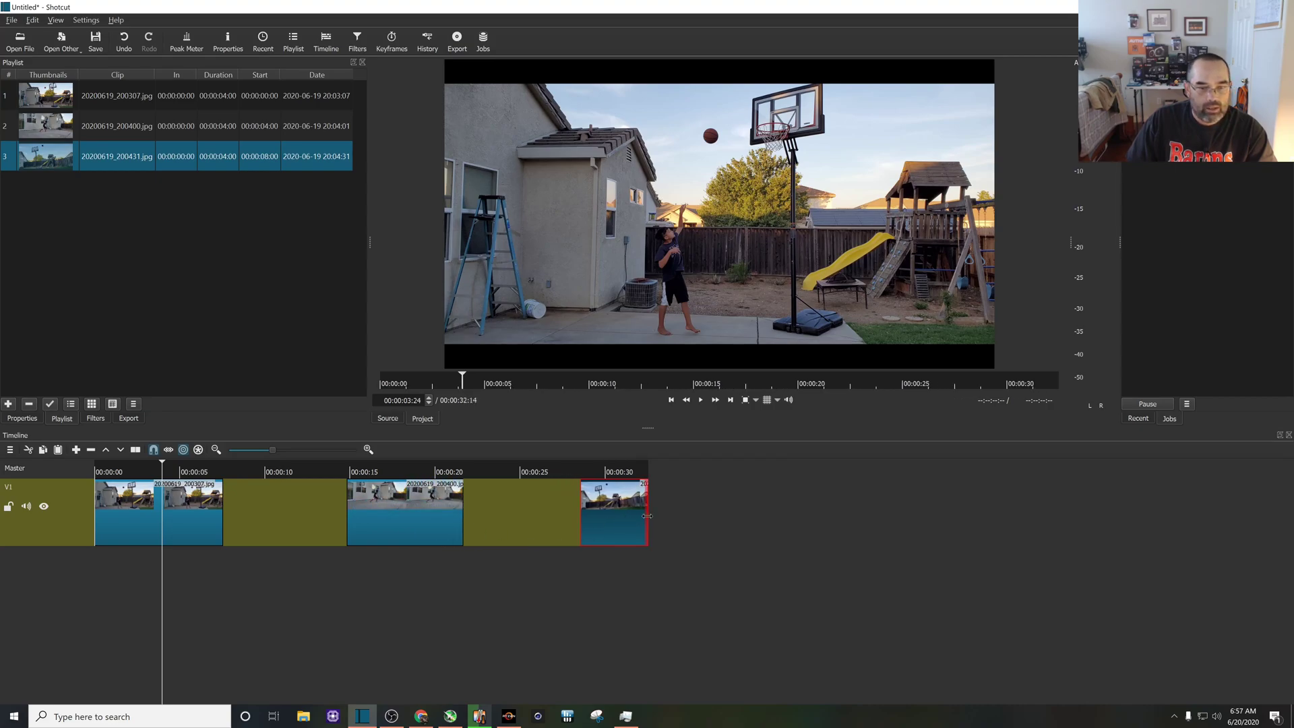
{"action": "left_click_drag", "start_coordinate": [648, 514], "coordinate": [726, 514]}
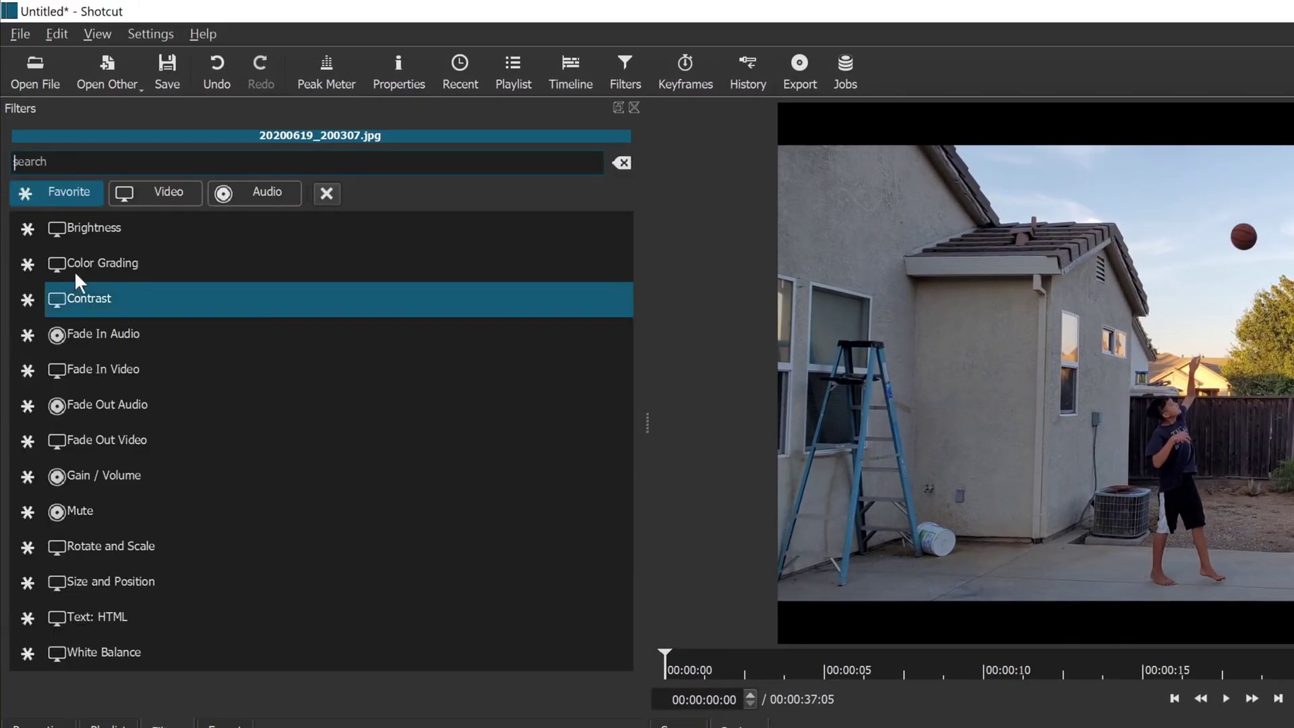
Search the filters for 'rot' and add Rotate and Scale to 20200619_200307.jpg.
{"action": "left_click", "coordinate": [91, 228]}
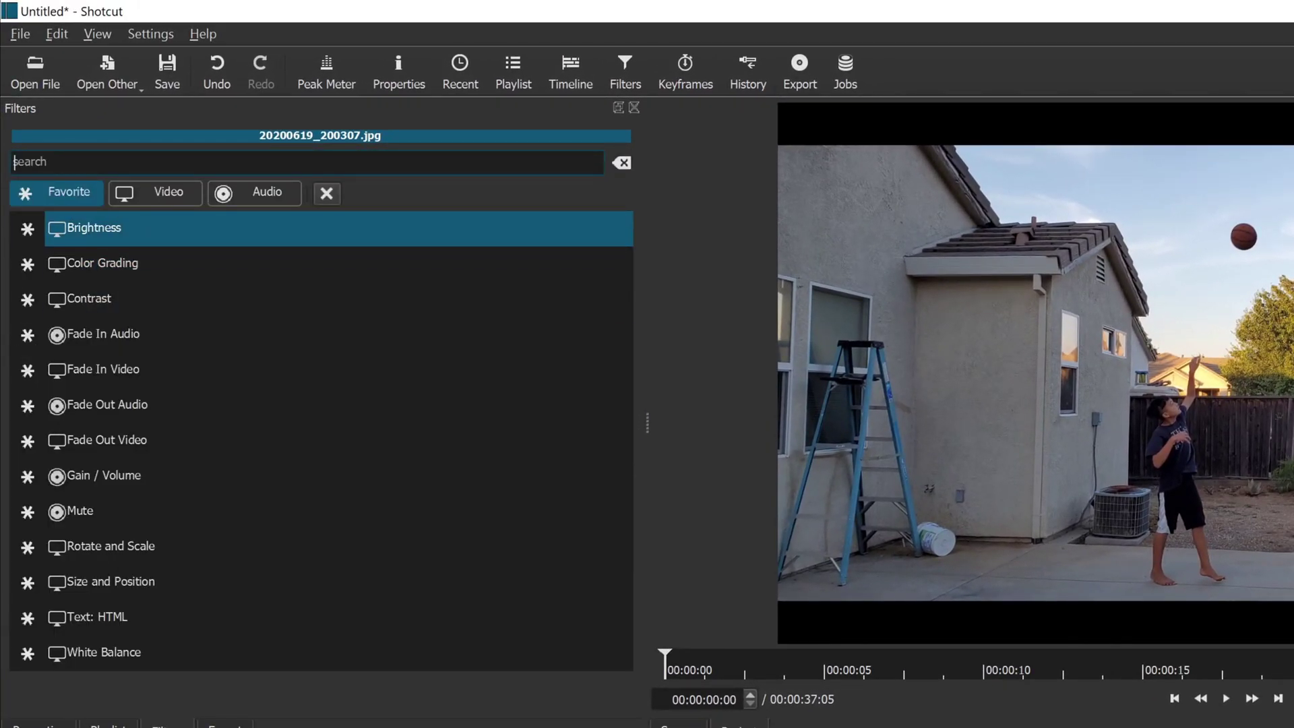
{"action": "type", "text": "rot"}
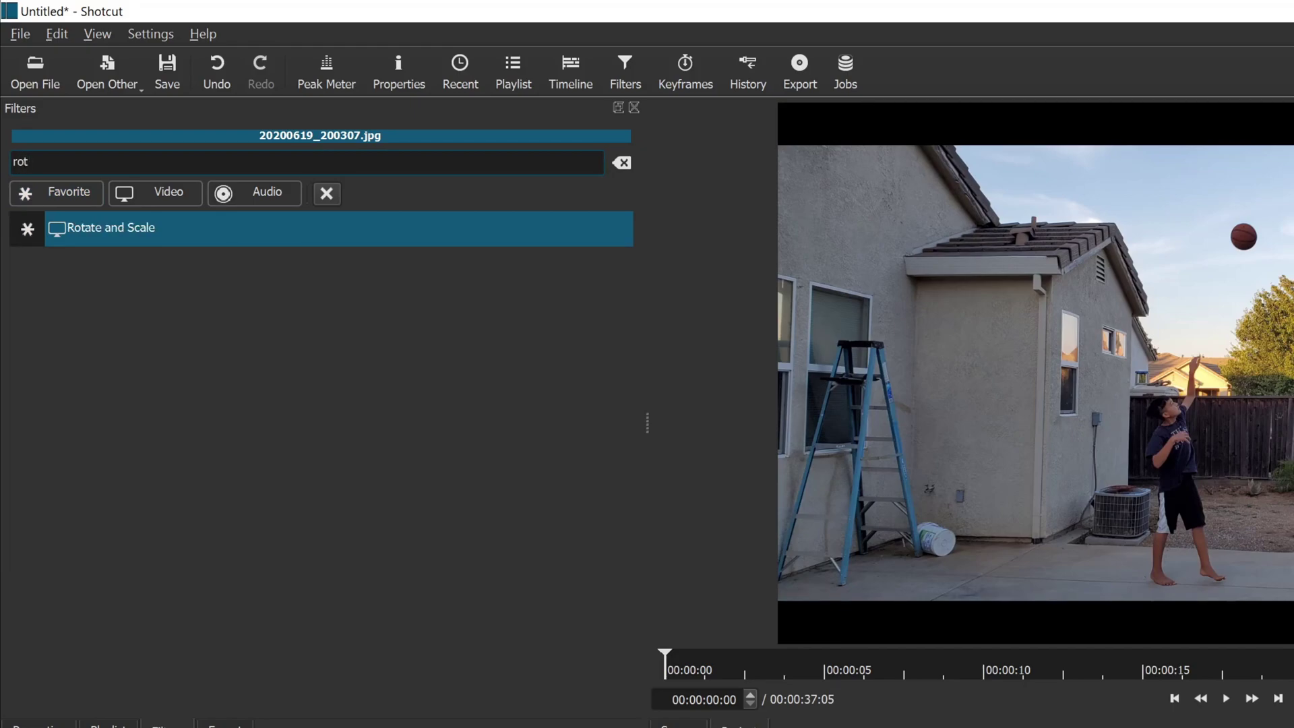
{"action": "left_click", "coordinate": [104, 227]}
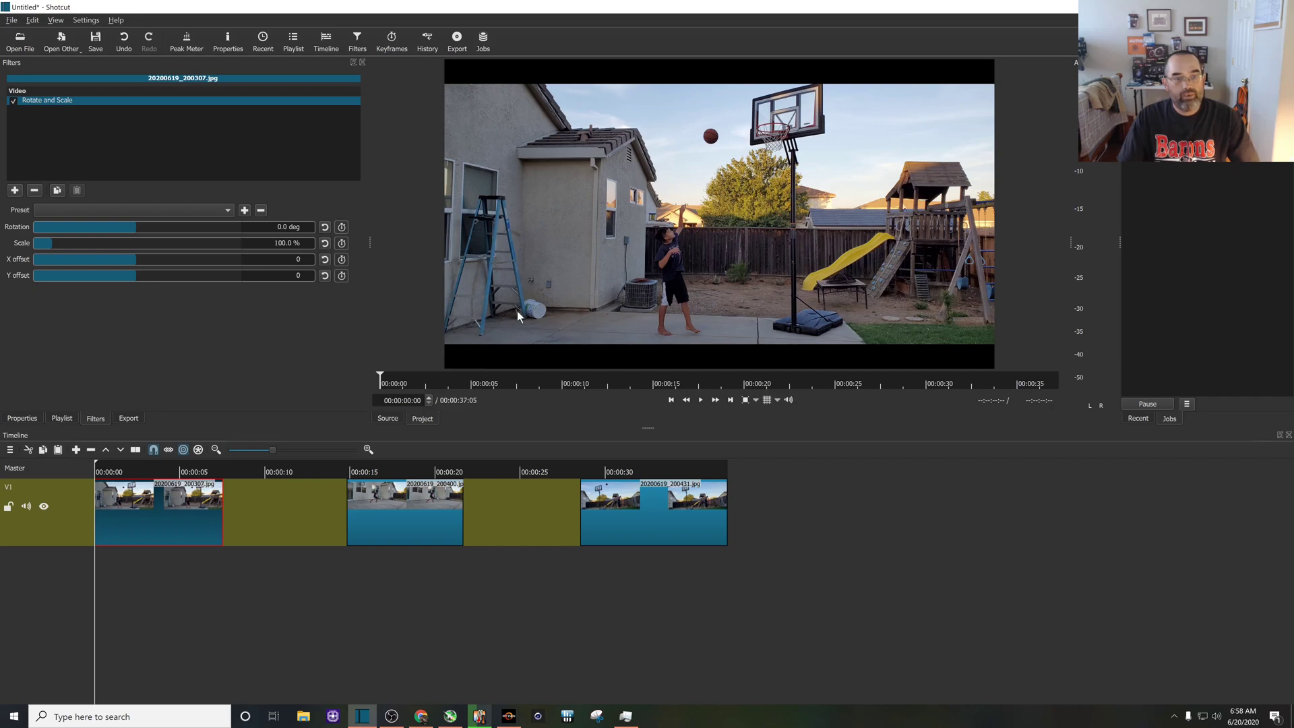
{"action": "mouse_move", "coordinate": [555, 267]}
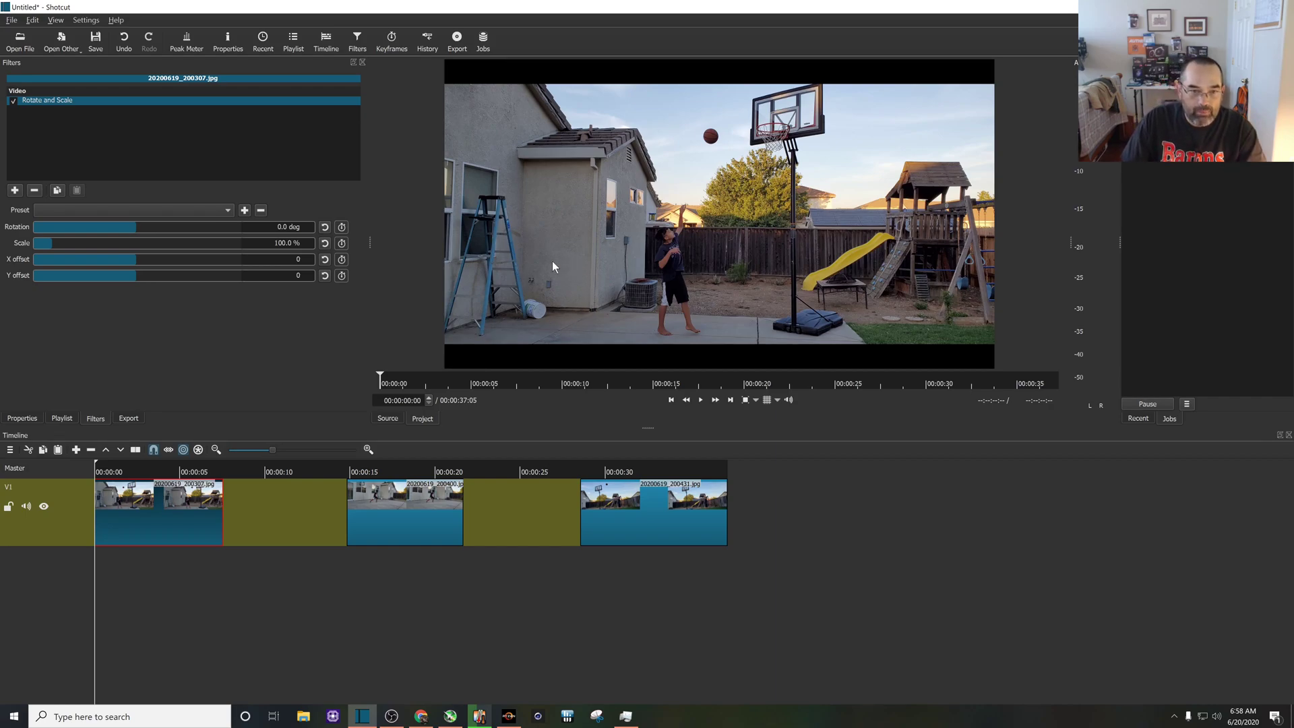
{"action": "mouse_move", "coordinate": [560, 303]}
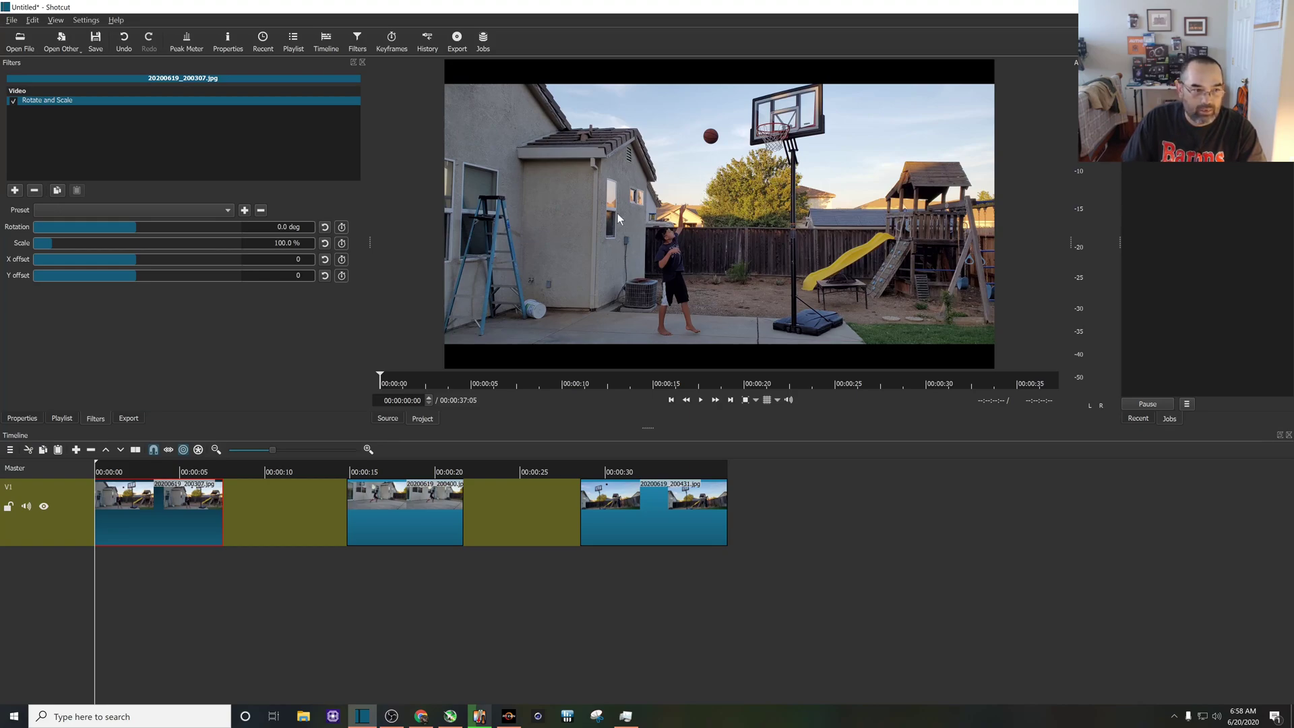
Set the first photo's Rotate and Scale to 131.7% scale, X offset 288, Y offset 96.
{"action": "left_click_drag", "start_coordinate": [41, 243], "coordinate": [56, 242]}
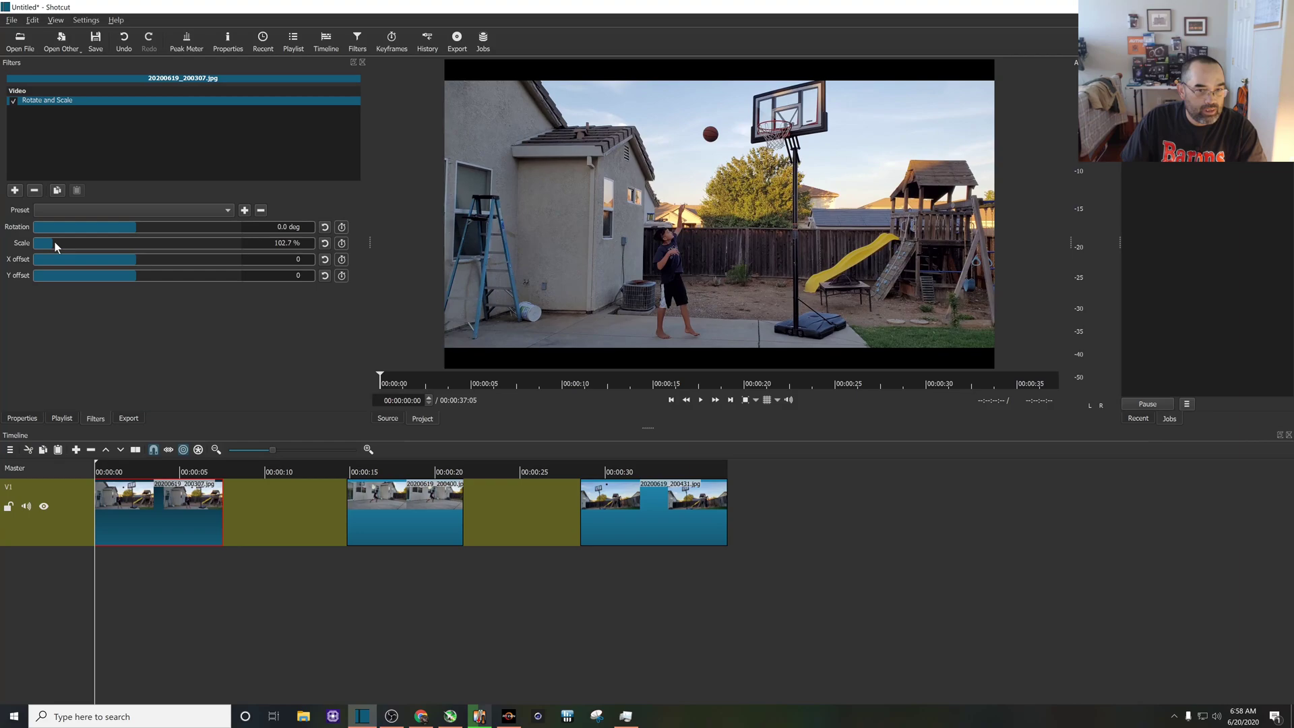
{"action": "left_click_drag", "start_coordinate": [41, 242], "coordinate": [66, 242]}
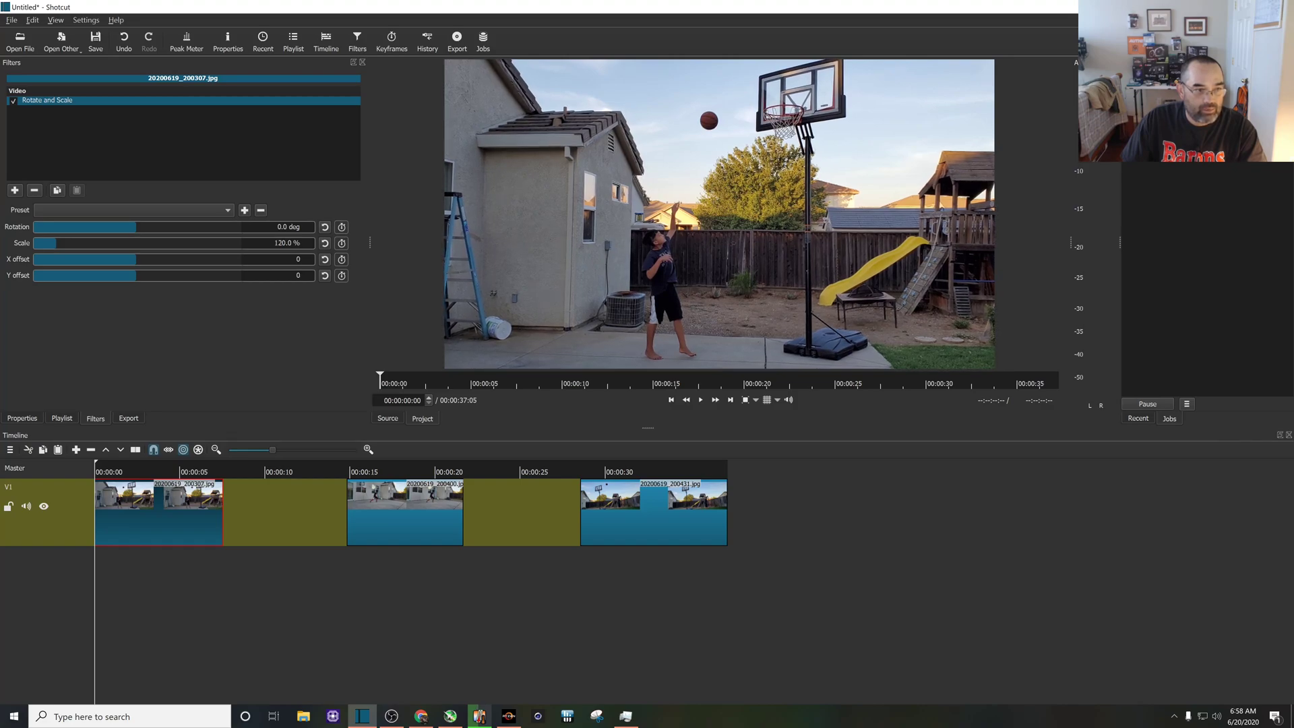
{"action": "mouse_move", "coordinate": [141, 266]}
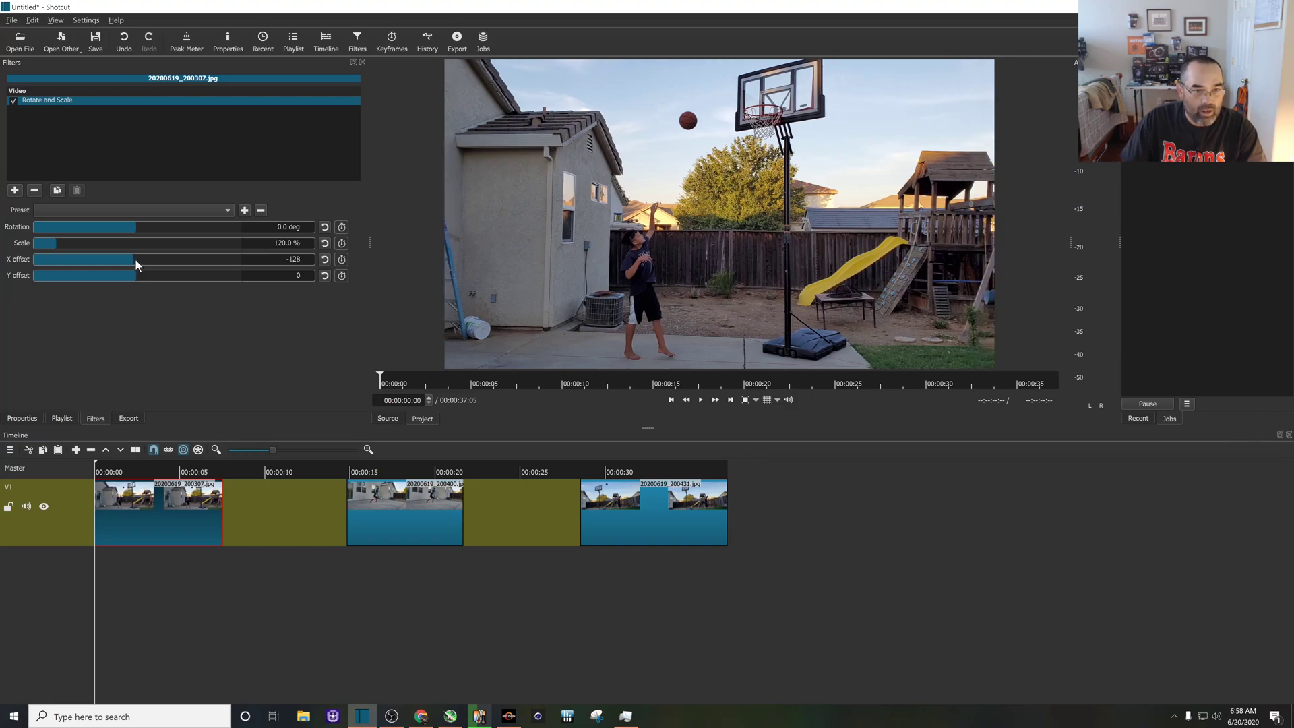
{"action": "left_click_drag", "start_coordinate": [107, 258], "coordinate": [142, 258]}
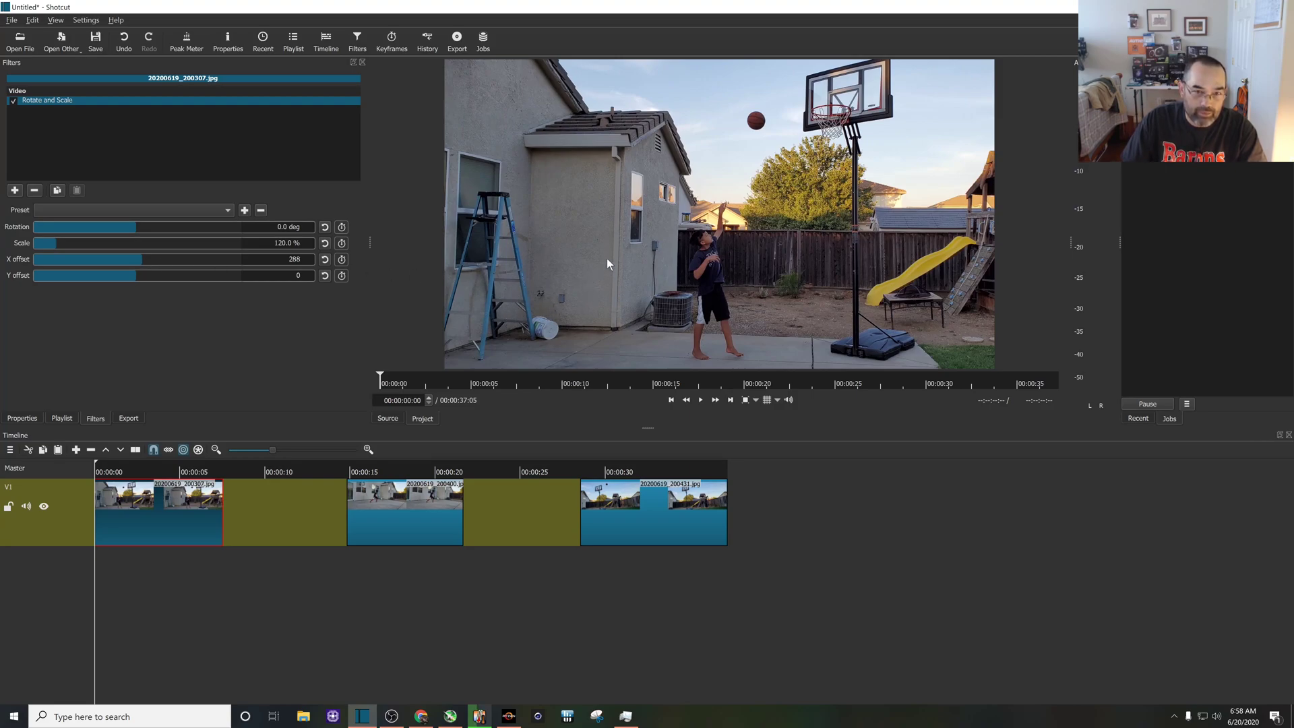
{"action": "mouse_move", "coordinate": [174, 287]}
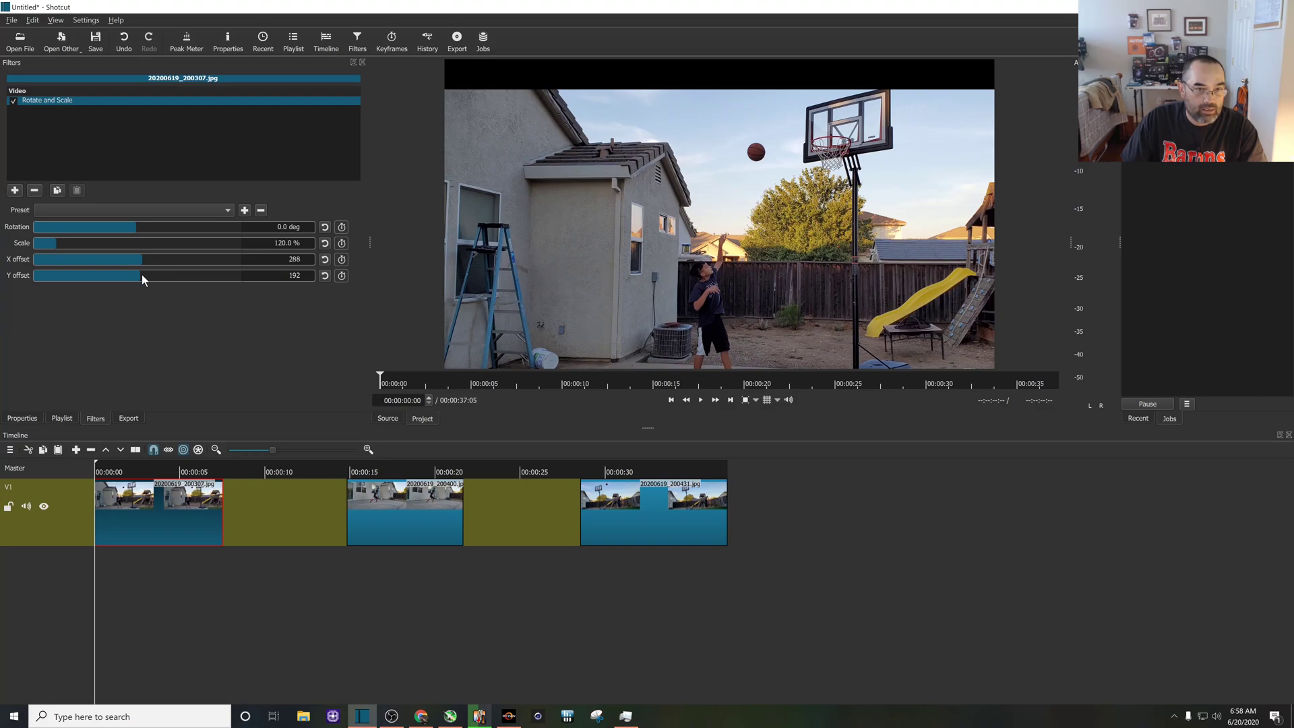
{"action": "left_click_drag", "start_coordinate": [128, 274], "coordinate": [87, 274]}
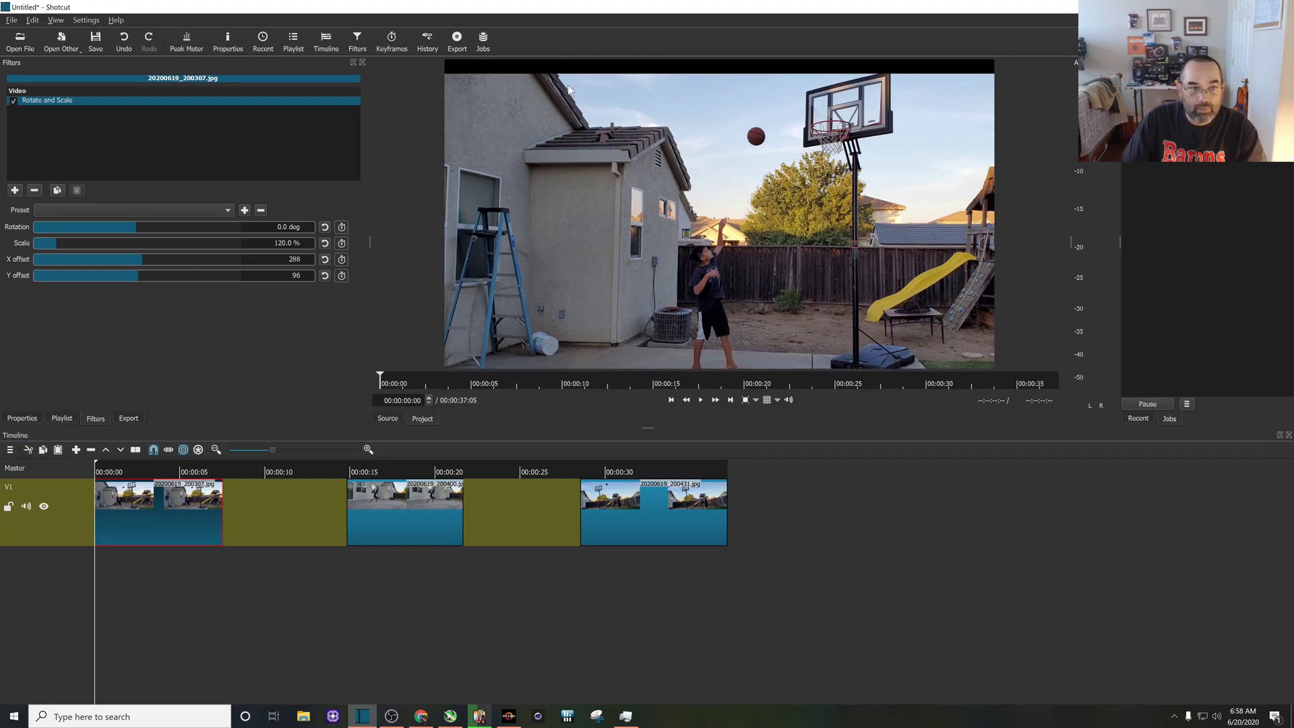
{"action": "left_click_drag", "start_coordinate": [49, 243], "coordinate": [62, 242]}
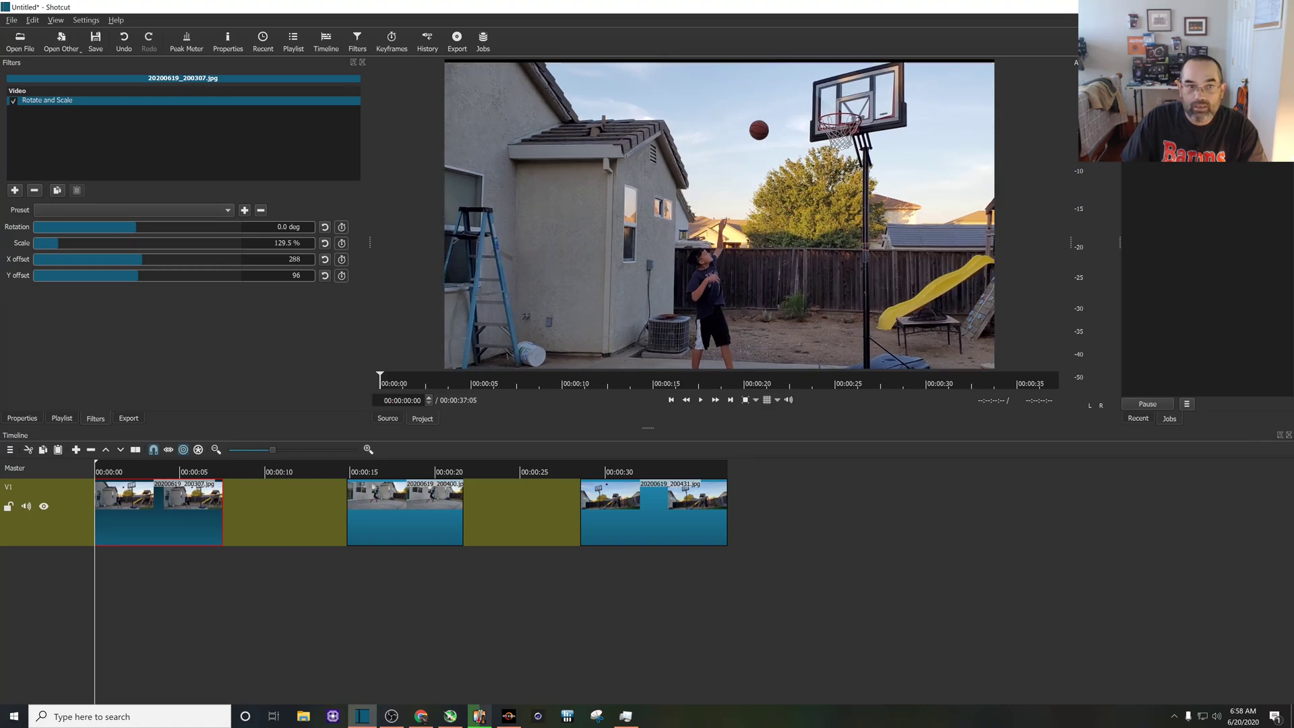
{"action": "left_click_drag", "start_coordinate": [46, 243], "coordinate": [49, 242]}
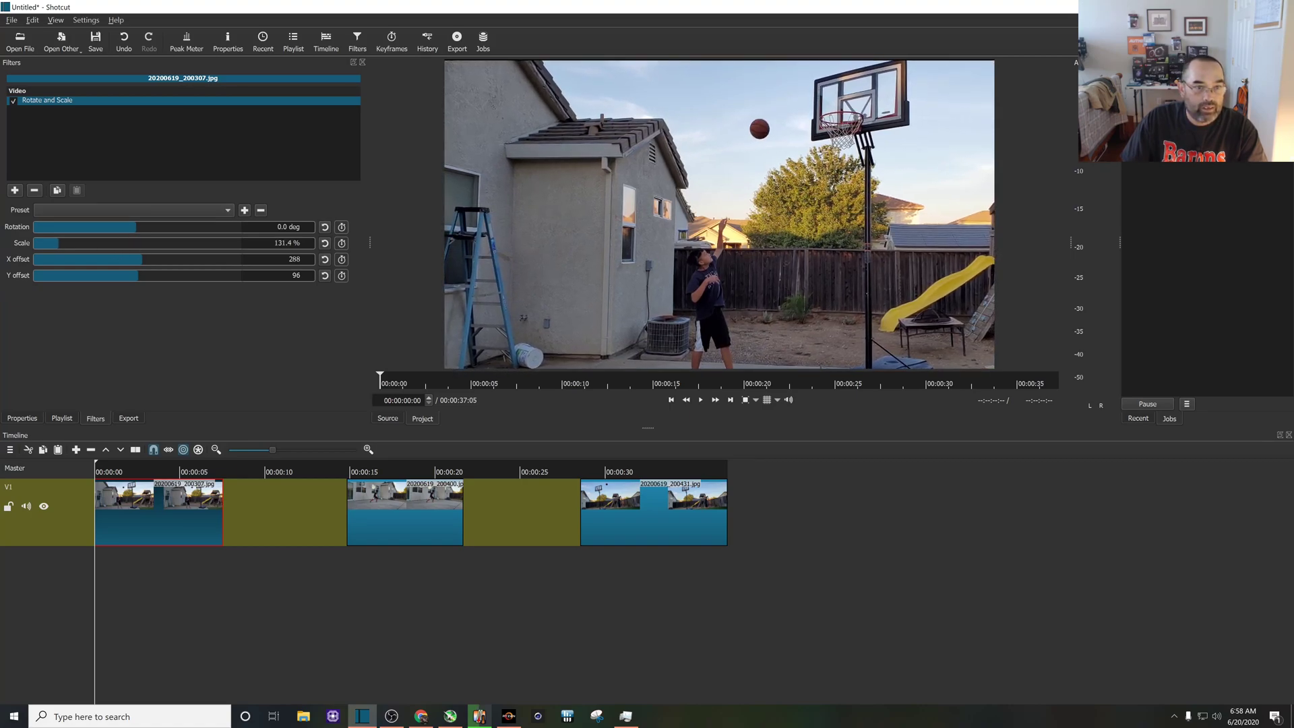
{"action": "left_click_drag", "start_coordinate": [50, 243], "coordinate": [52, 243]}
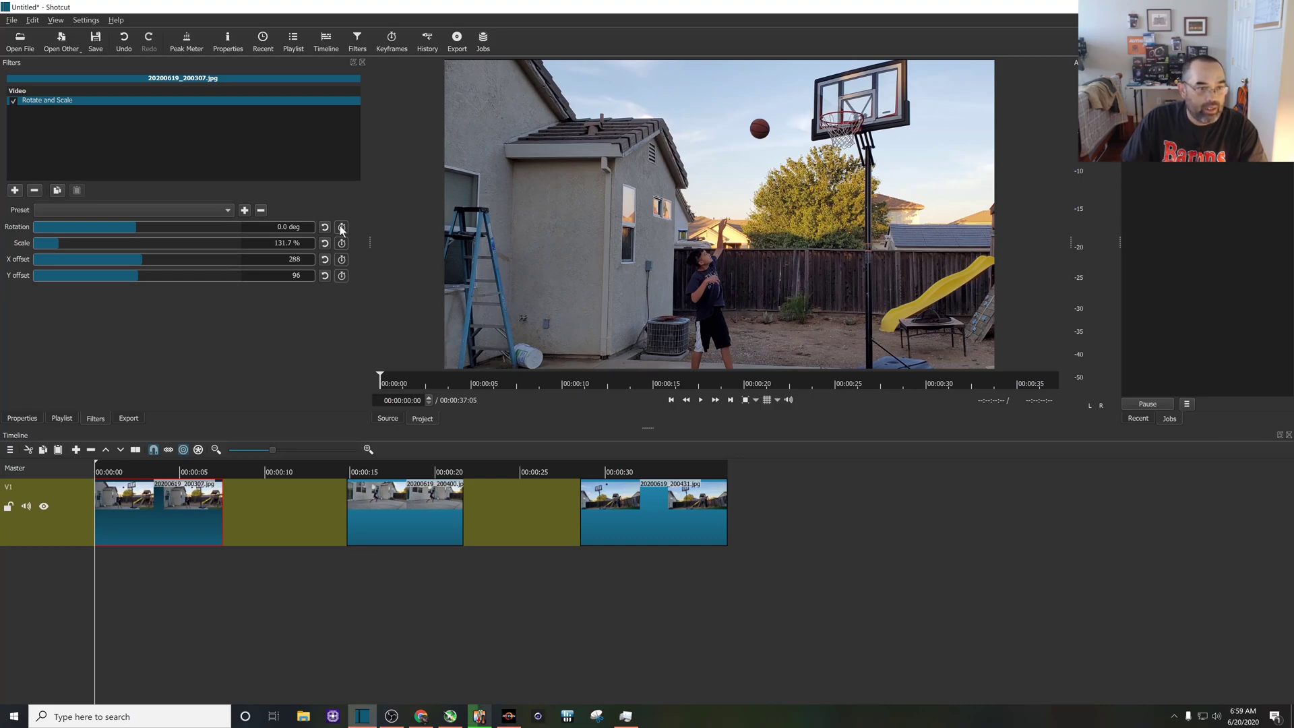
Enable keyframing for scale and offsets, and pan the photo to its end position.
{"action": "left_click", "coordinate": [341, 227]}
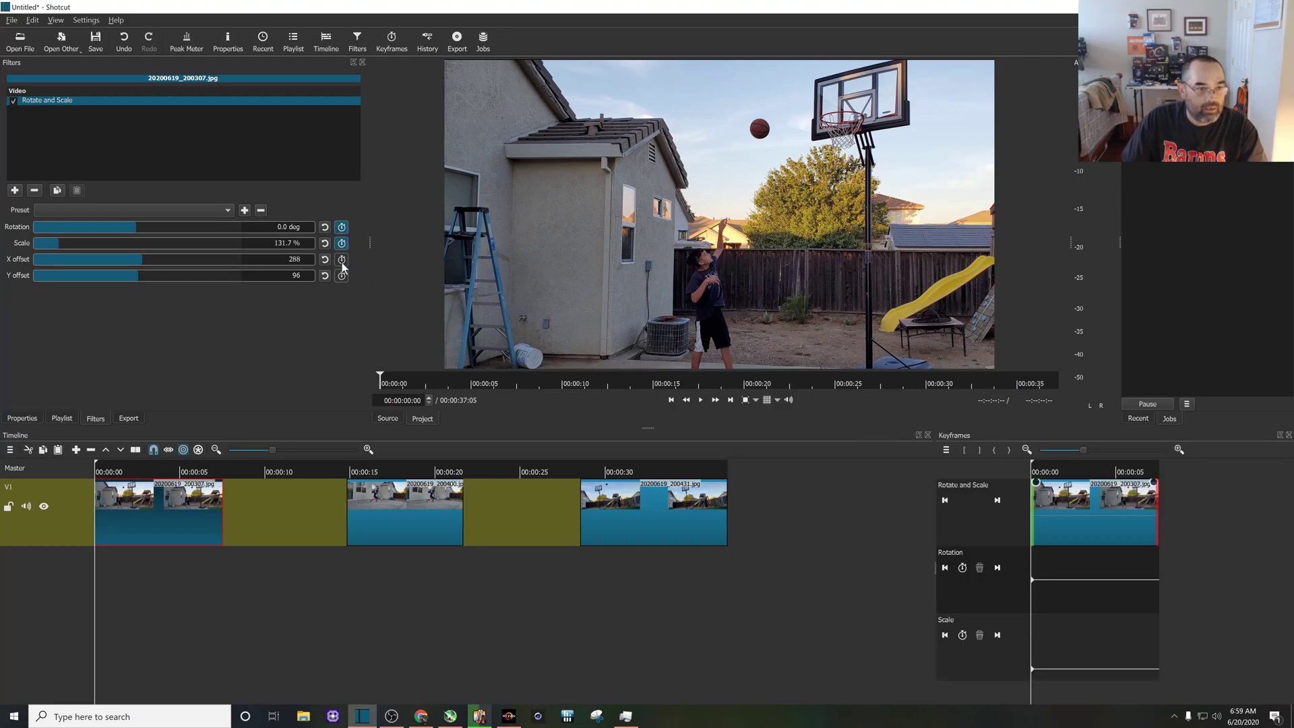
{"action": "left_click", "coordinate": [341, 276]}
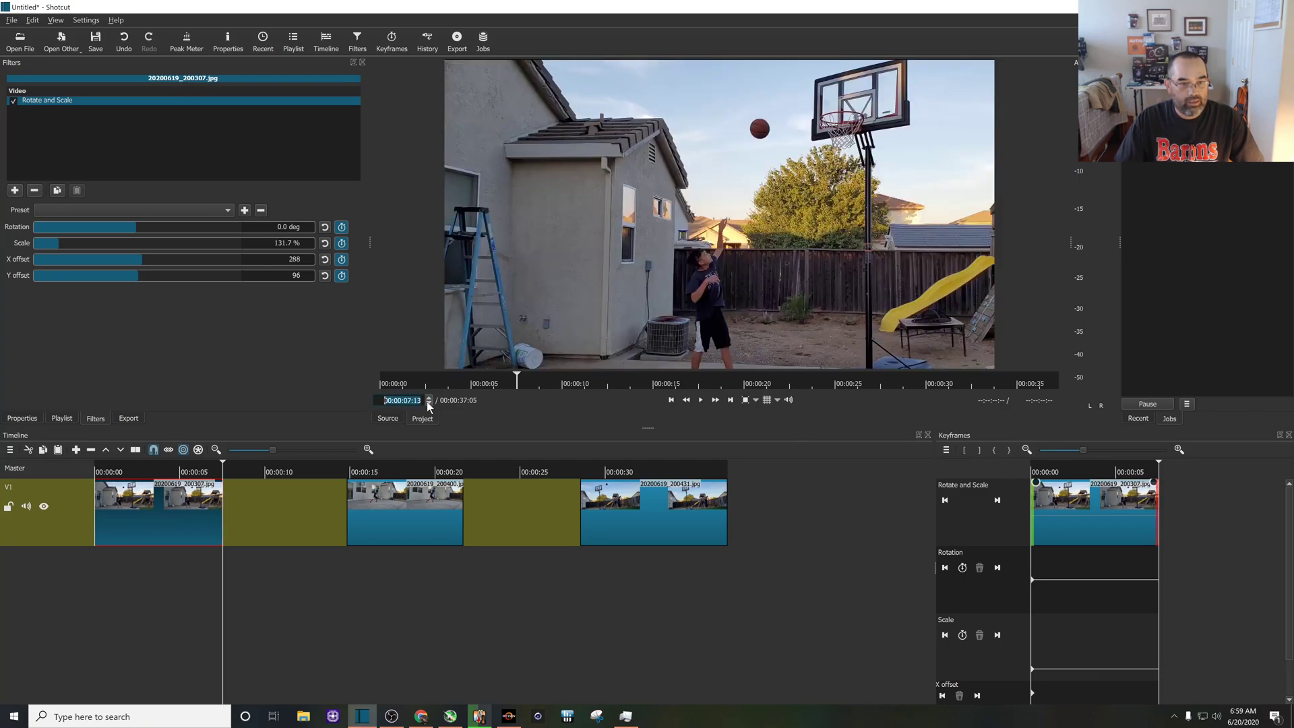
{"action": "mouse_move", "coordinate": [324, 242]}
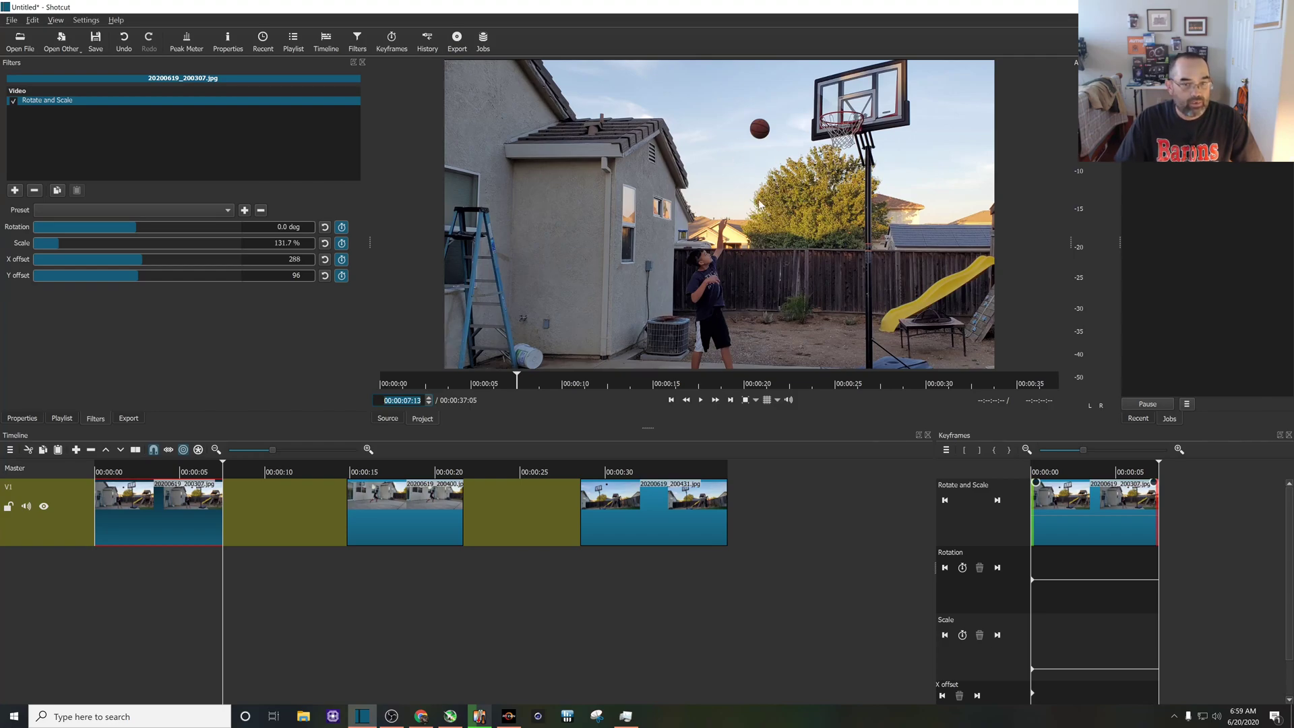
{"action": "left_click_drag", "start_coordinate": [132, 258], "coordinate": [111, 258]}
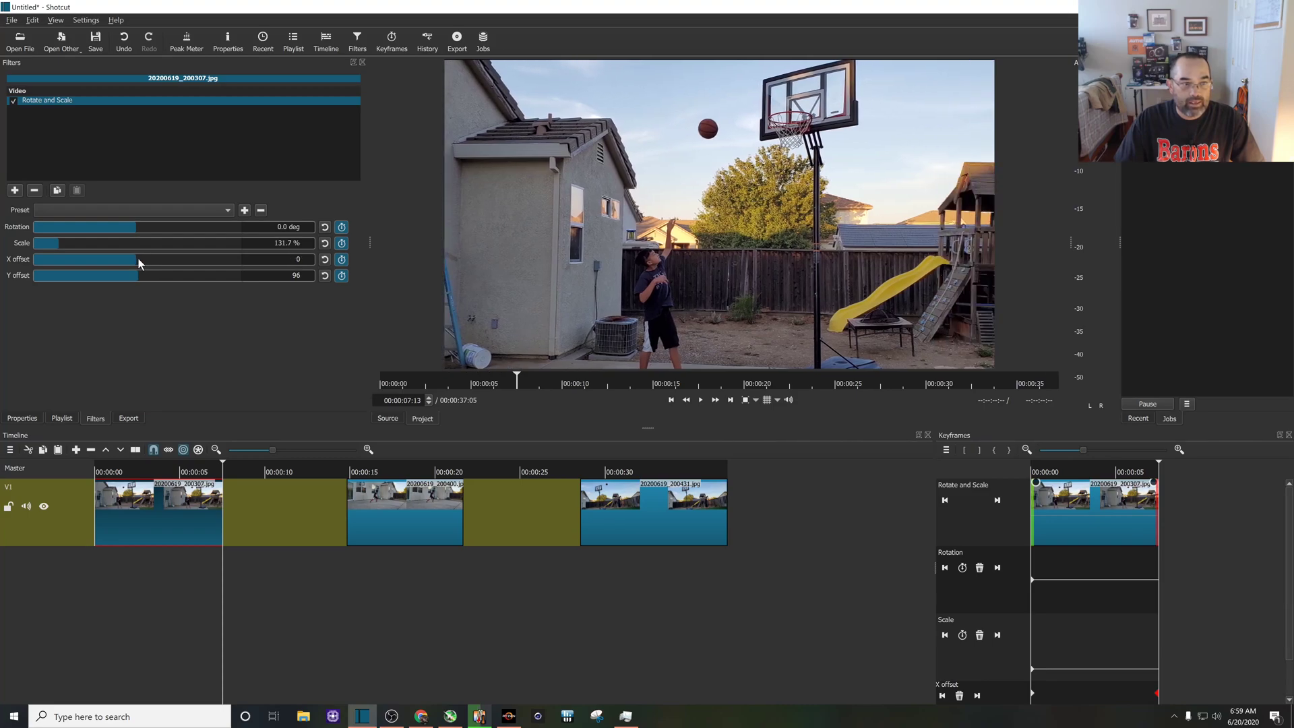
{"action": "left_click_drag", "start_coordinate": [87, 258], "coordinate": [136, 259]}
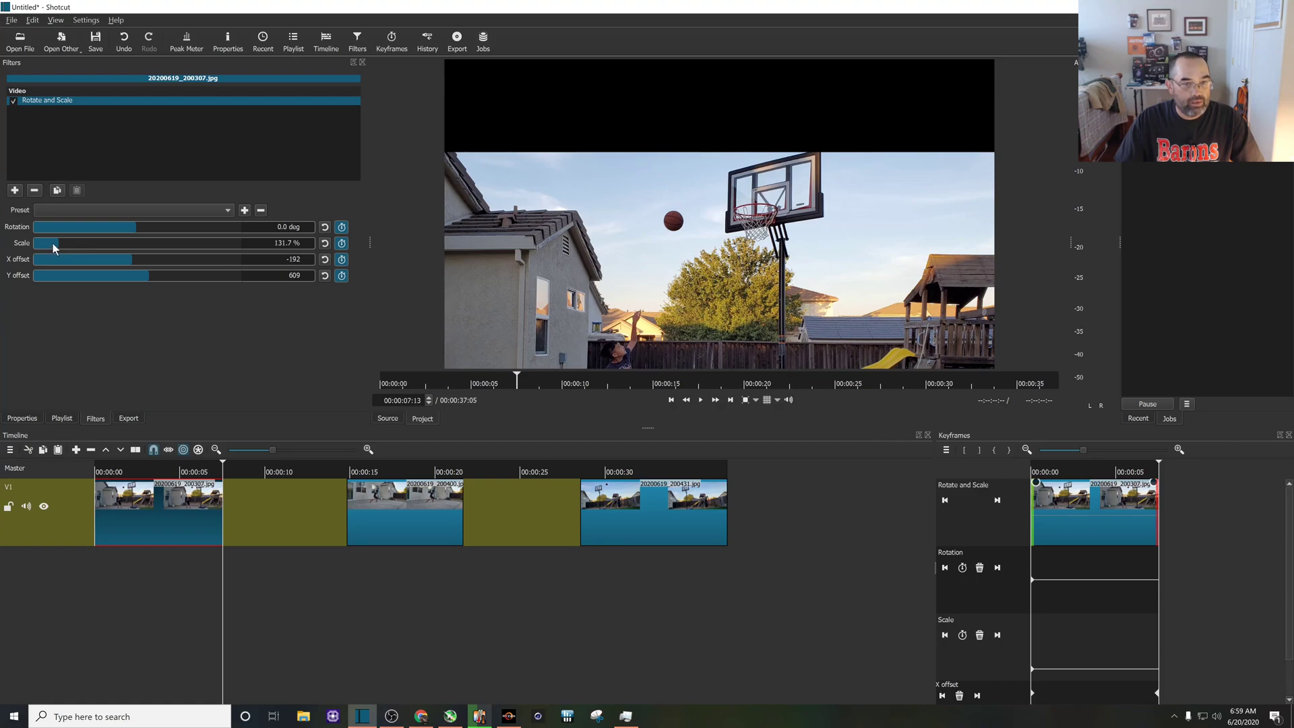
Zoom the first photo's end frame to about 295% on the basketball hoop.
{"action": "left_click_drag", "start_coordinate": [51, 243], "coordinate": [73, 242]}
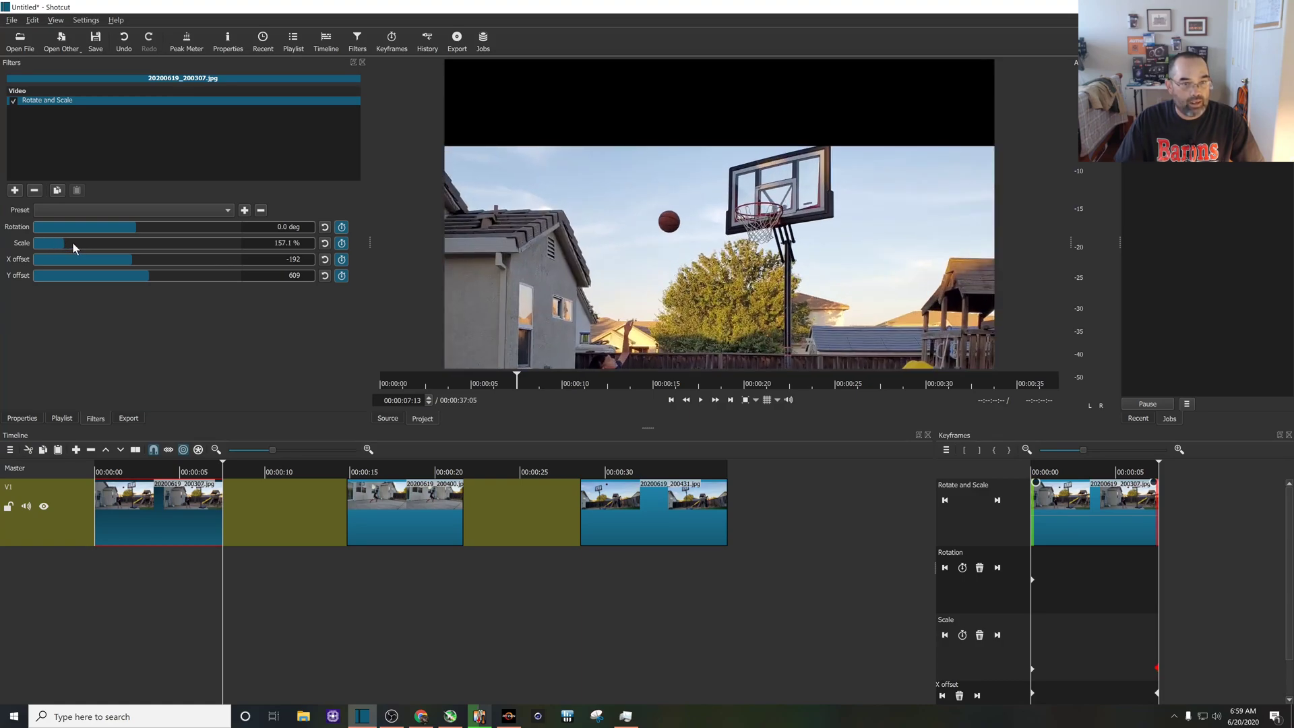
{"action": "left_click_drag", "start_coordinate": [49, 243], "coordinate": [97, 243]}
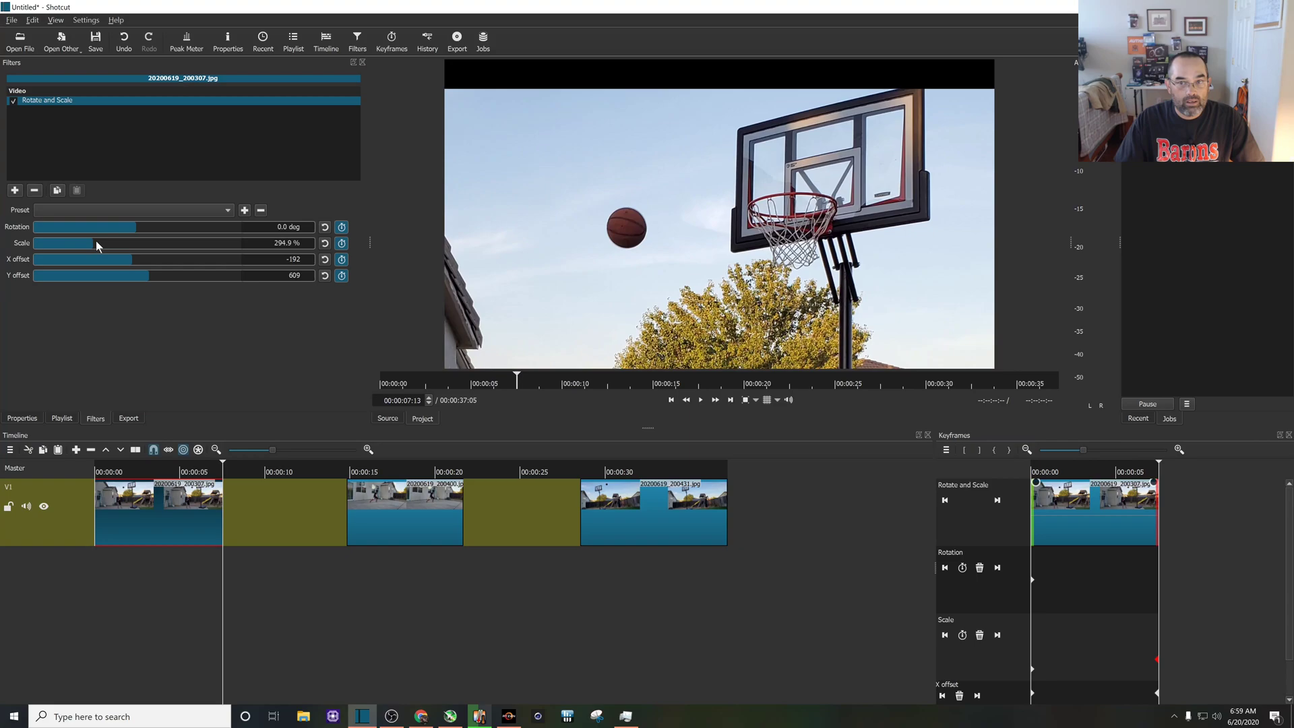
{"action": "left_click_drag", "start_coordinate": [82, 242], "coordinate": [86, 243]}
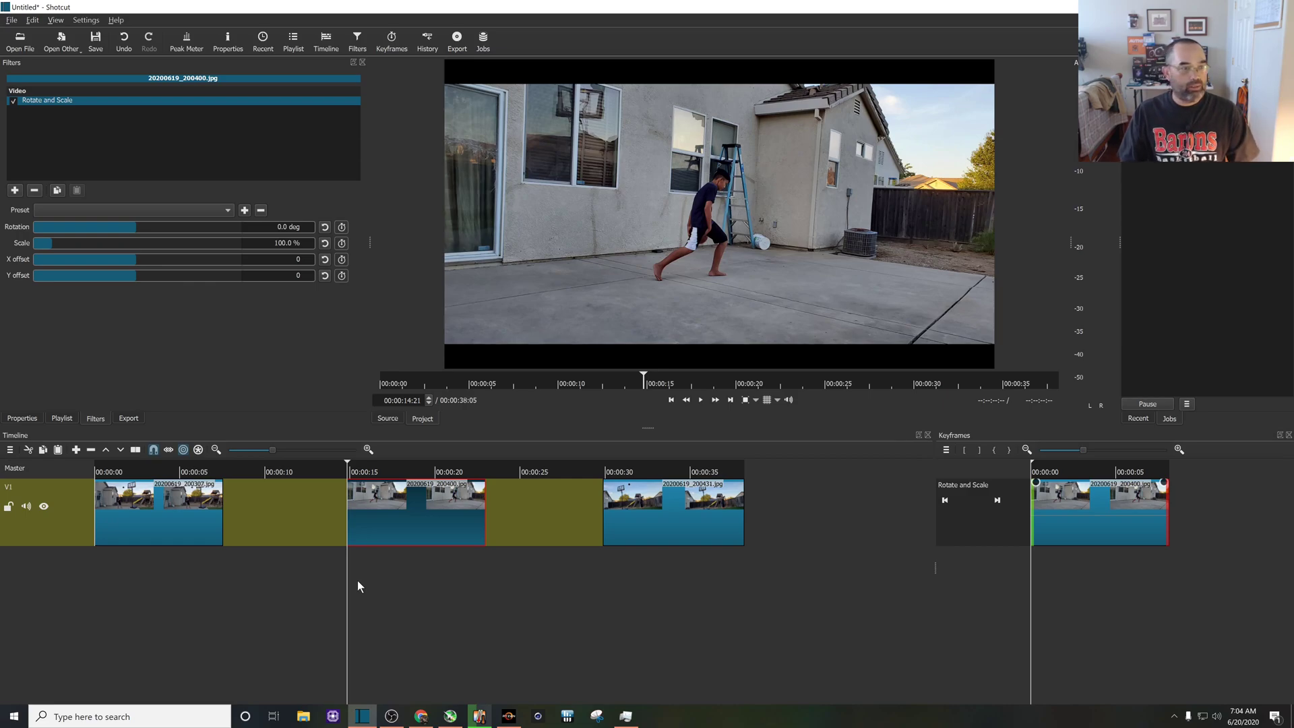
{"action": "mouse_move", "coordinate": [403, 300]}
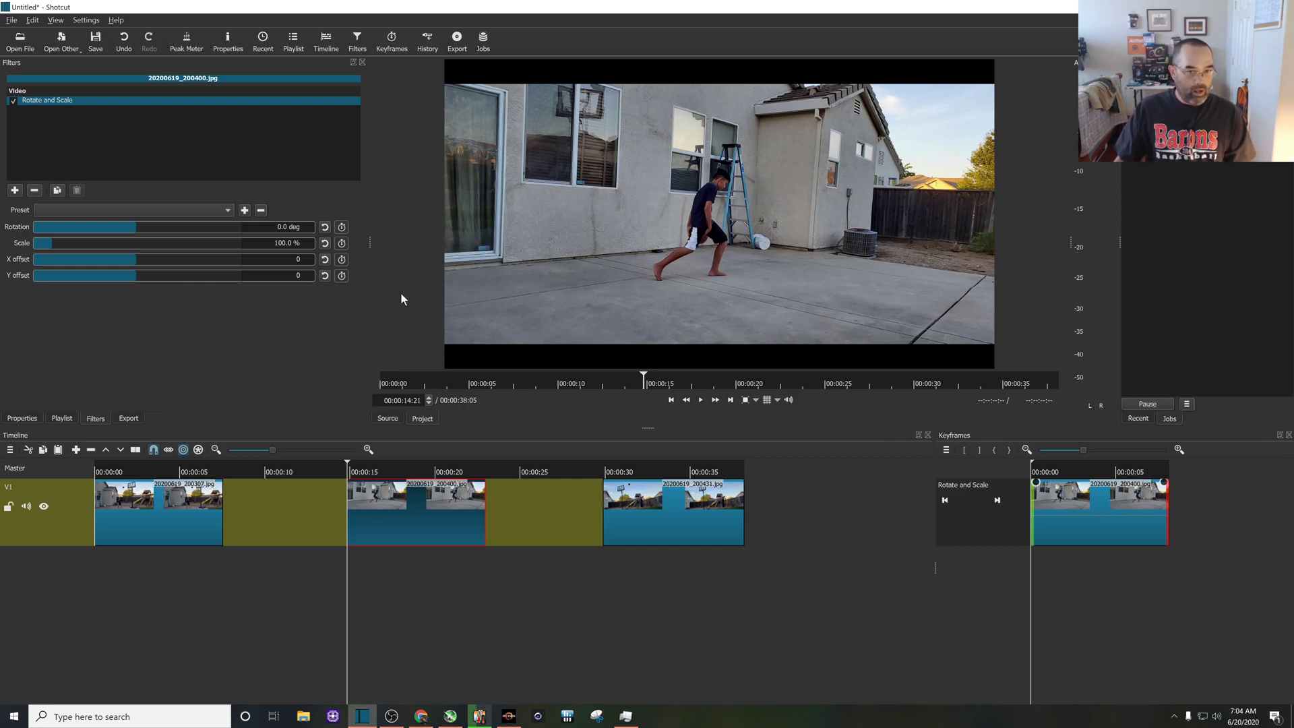
{"action": "mouse_move", "coordinate": [556, 256]}
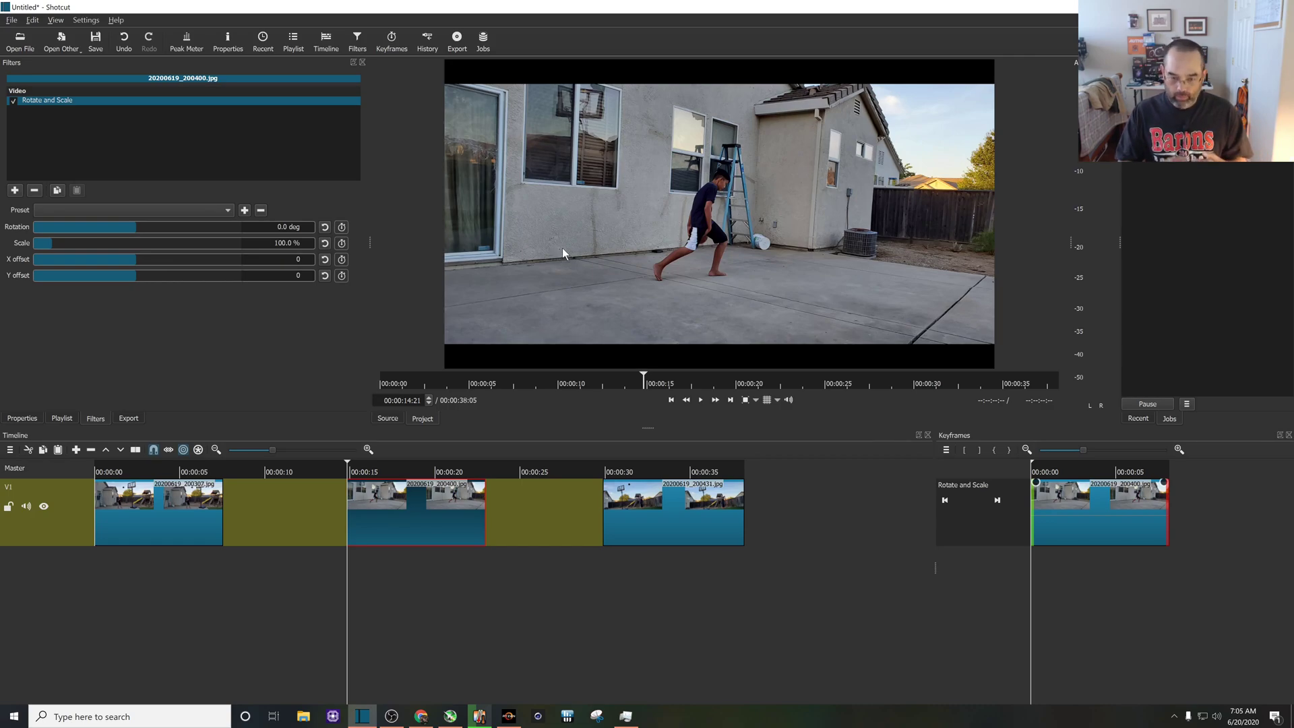
{"action": "mouse_move", "coordinate": [553, 189]}
{"action": "type", "text": "0"}
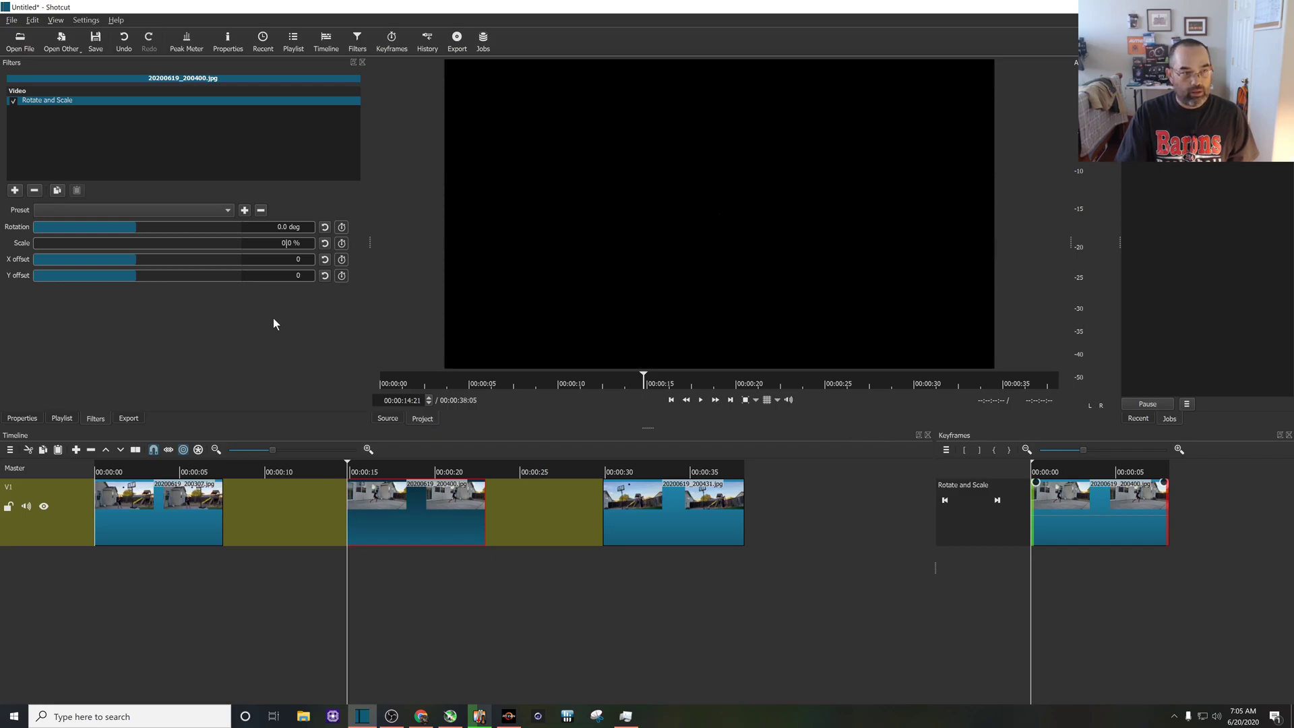
Zoom the second photo to 300% with X offset 1154 and Y offset 577.
{"action": "type", "text": "300.0"}
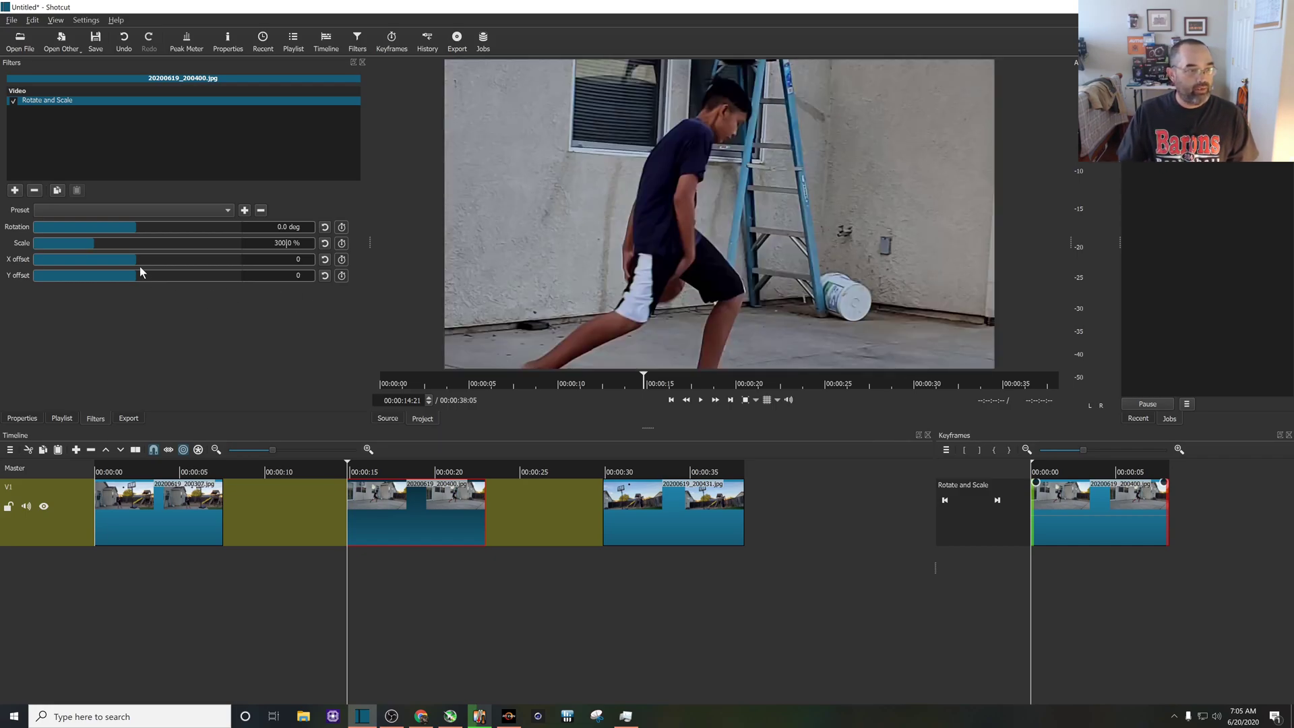
{"action": "left_click_drag", "start_coordinate": [85, 258], "coordinate": [148, 258]}
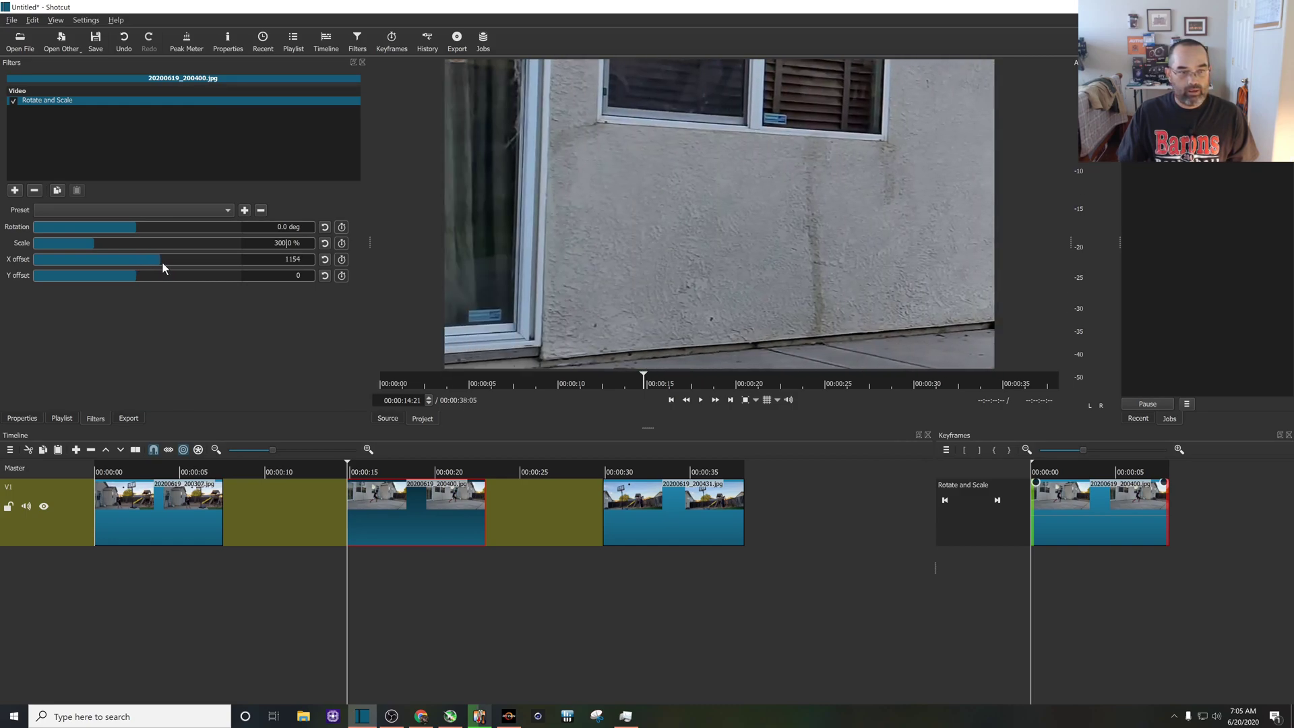
{"action": "left_click_drag", "start_coordinate": [84, 275], "coordinate": [147, 275]}
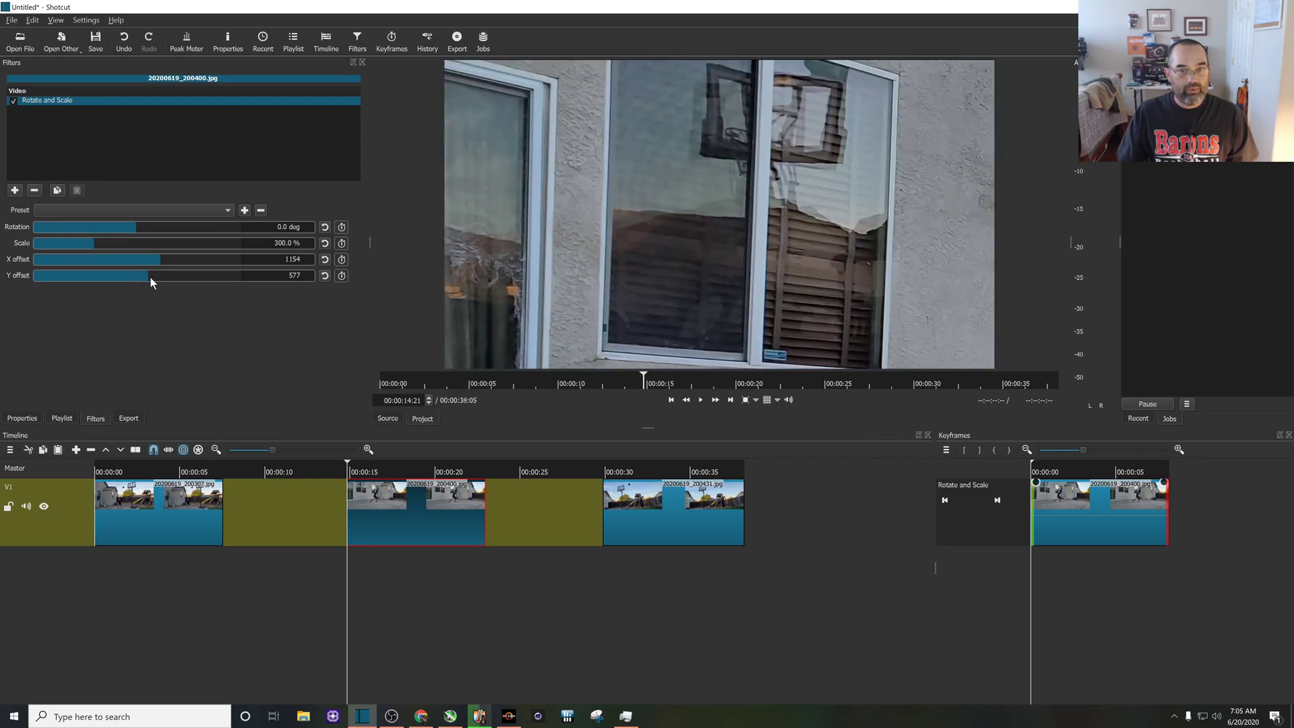
{"action": "mouse_move", "coordinate": [777, 116]}
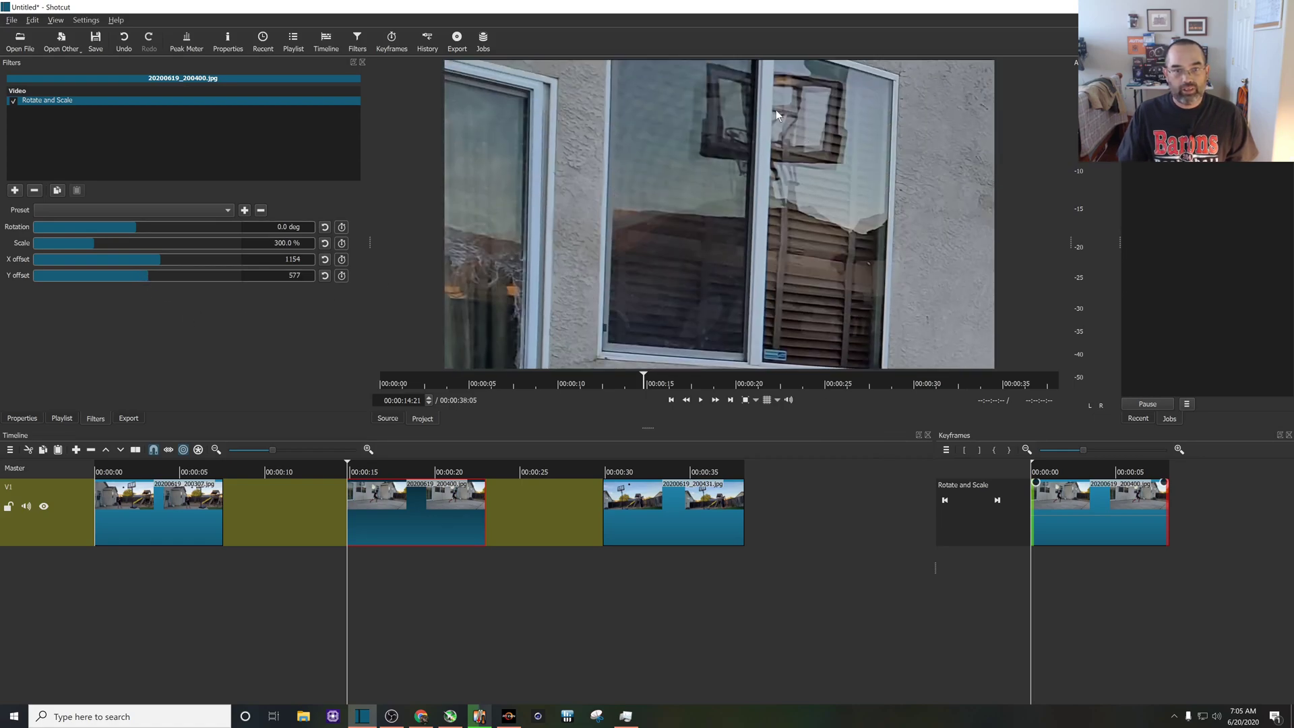
{"action": "mouse_move", "coordinate": [634, 154]}
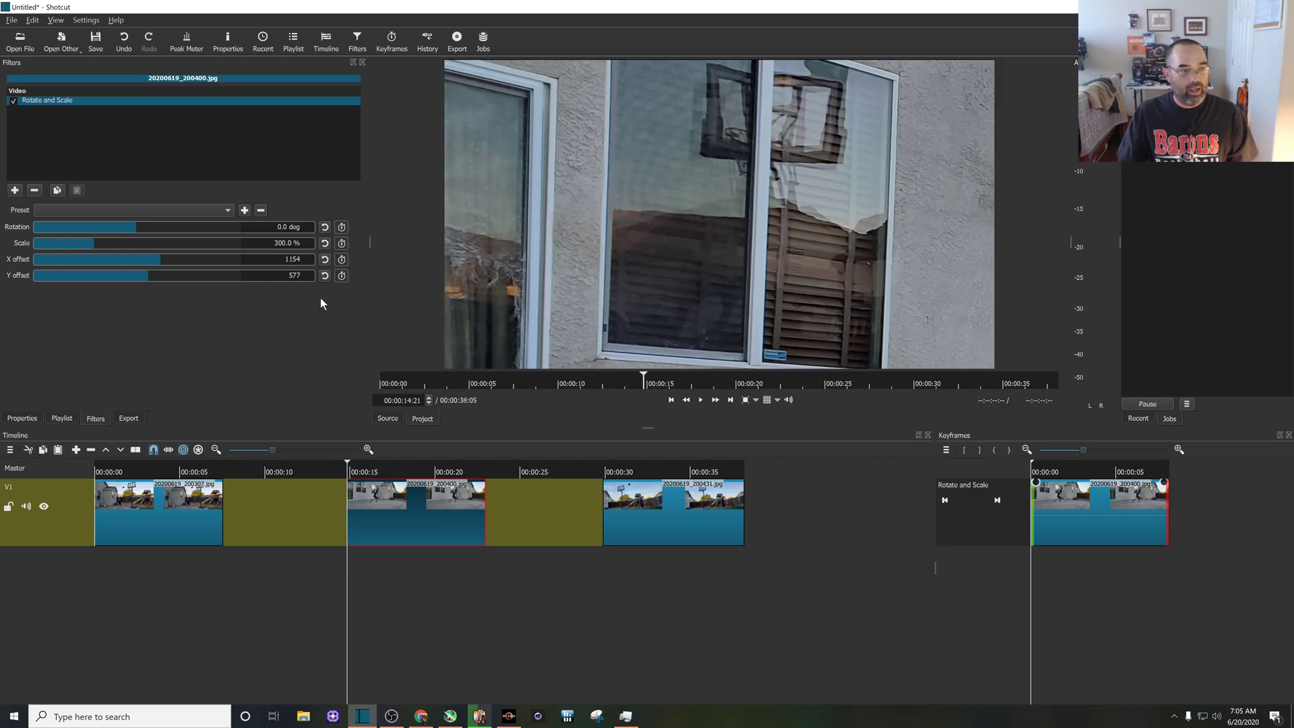
Enable keyframing, then recenter the second photo's offsets at clip end for the full patio.
{"action": "left_click", "coordinate": [341, 227]}
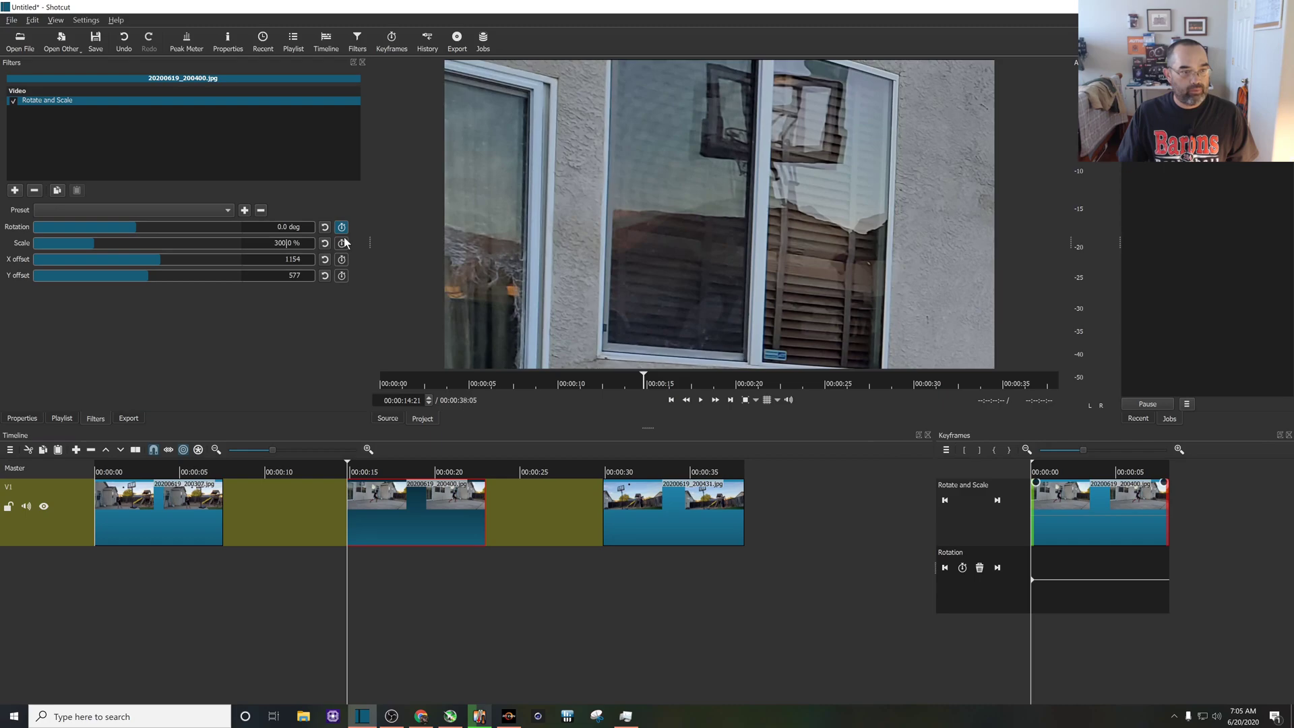
{"action": "left_click", "coordinate": [341, 243]}
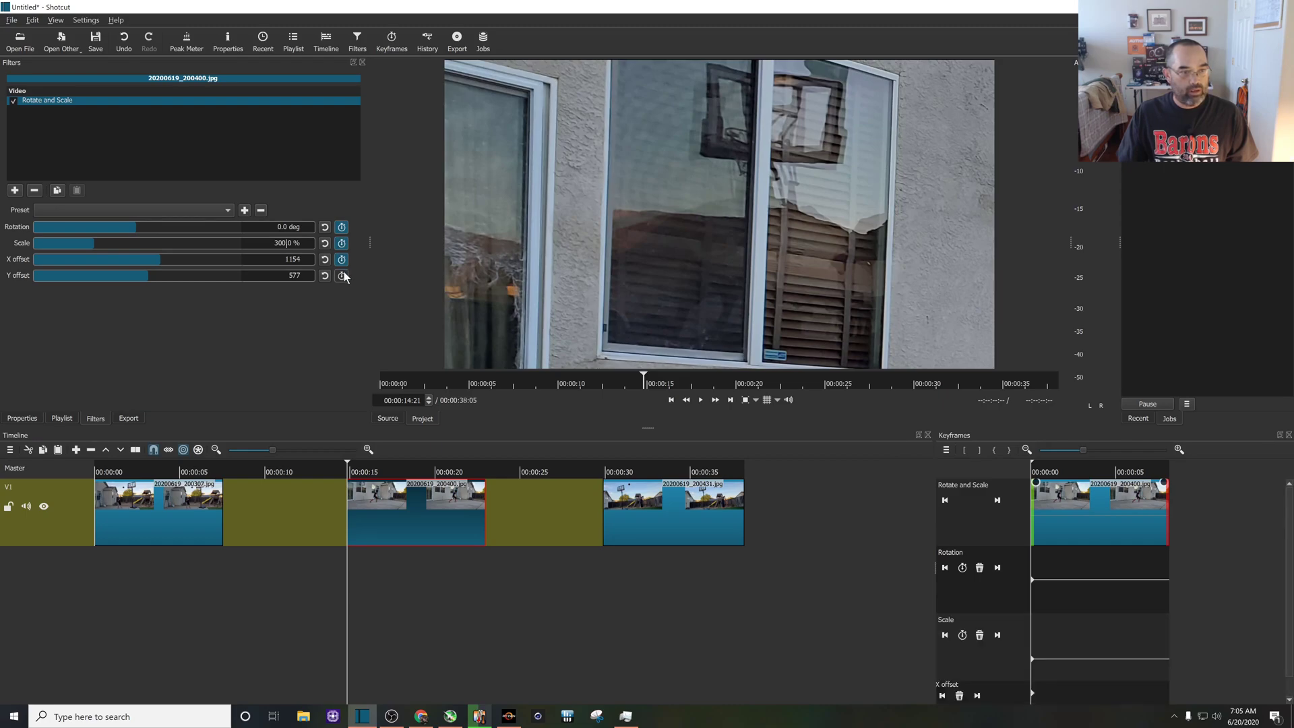
{"action": "mouse_move", "coordinate": [368, 273]}
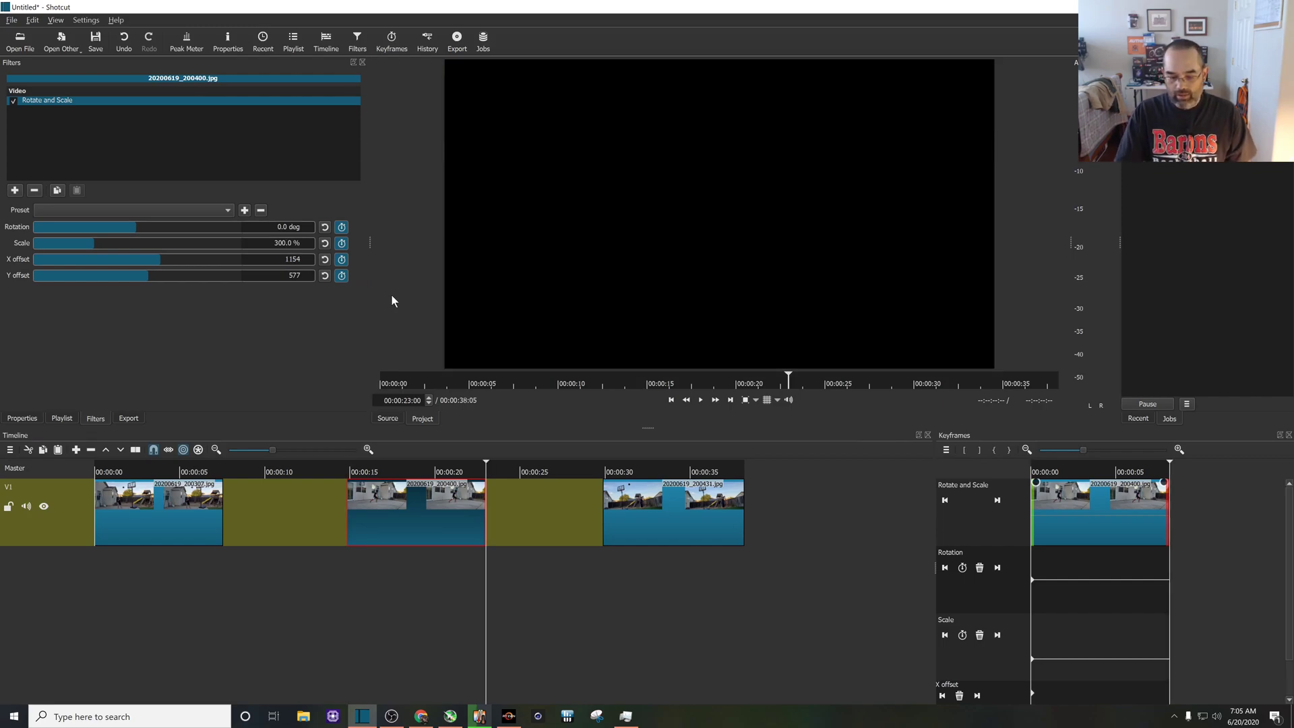
{"action": "mouse_move", "coordinate": [433, 264]}
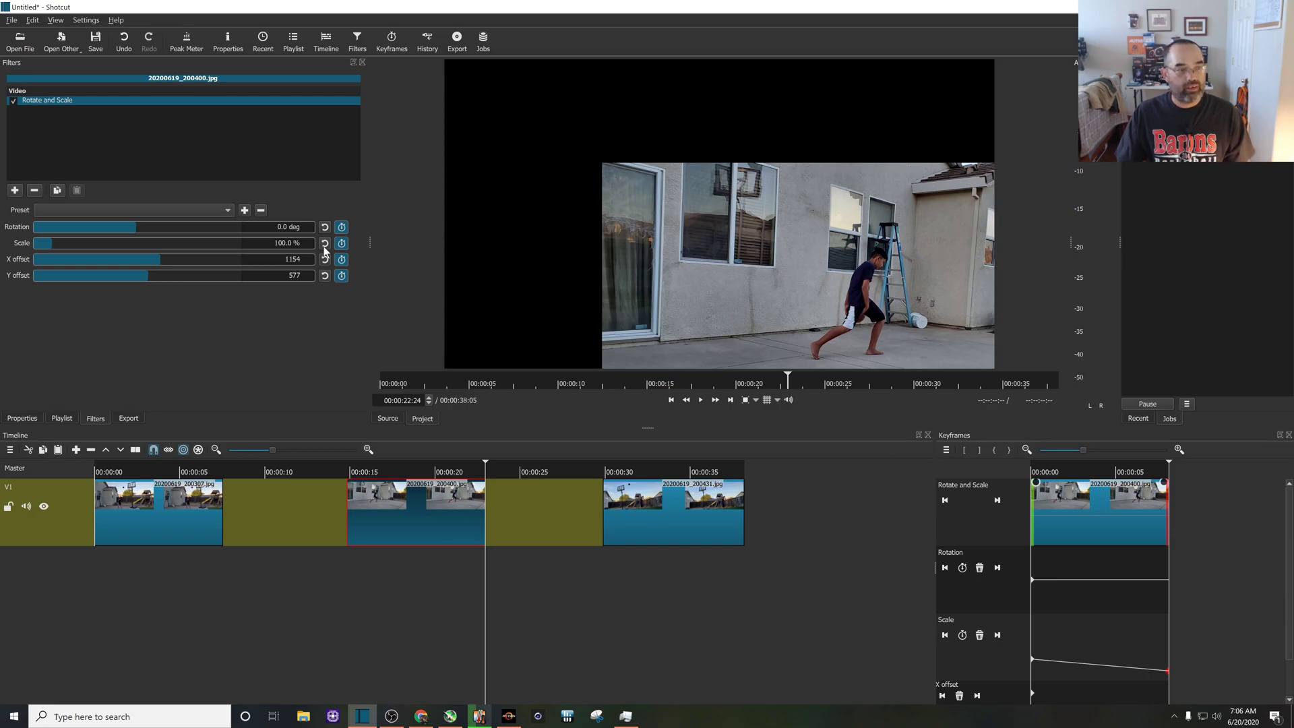
{"action": "left_click_drag", "start_coordinate": [148, 258], "coordinate": [154, 258]}
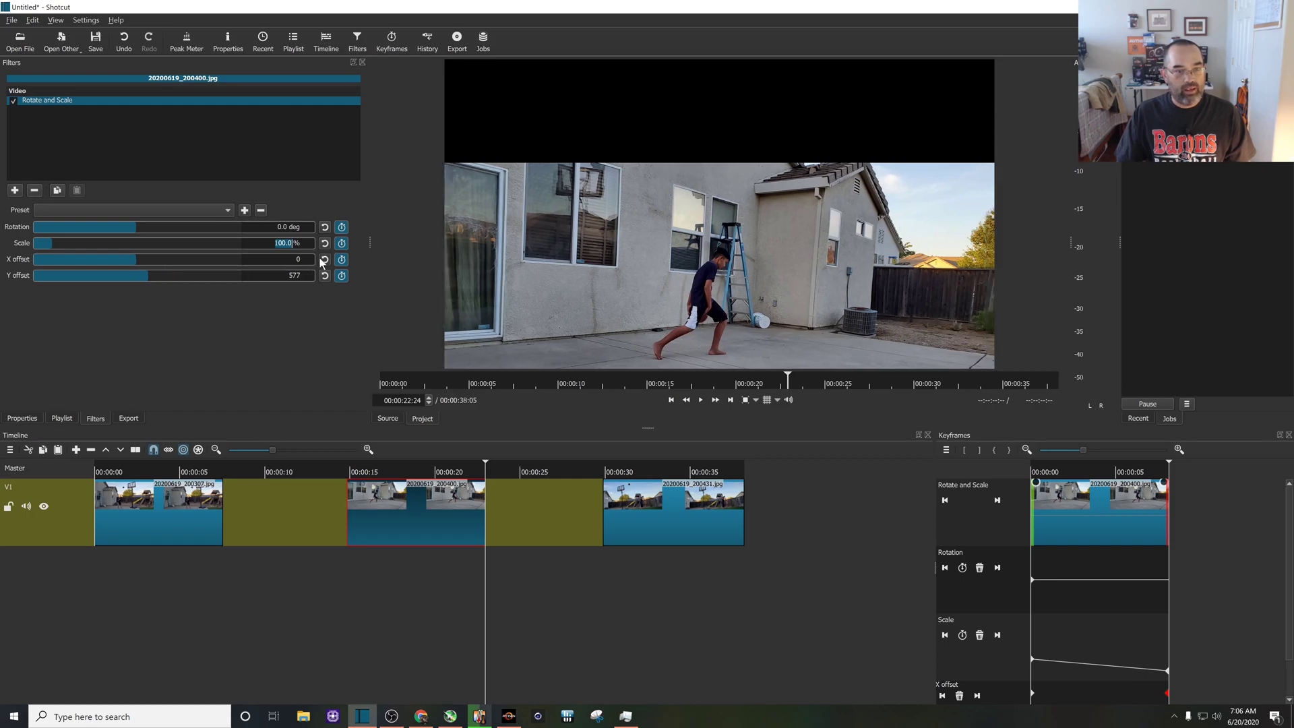
{"action": "left_click", "coordinate": [324, 276]}
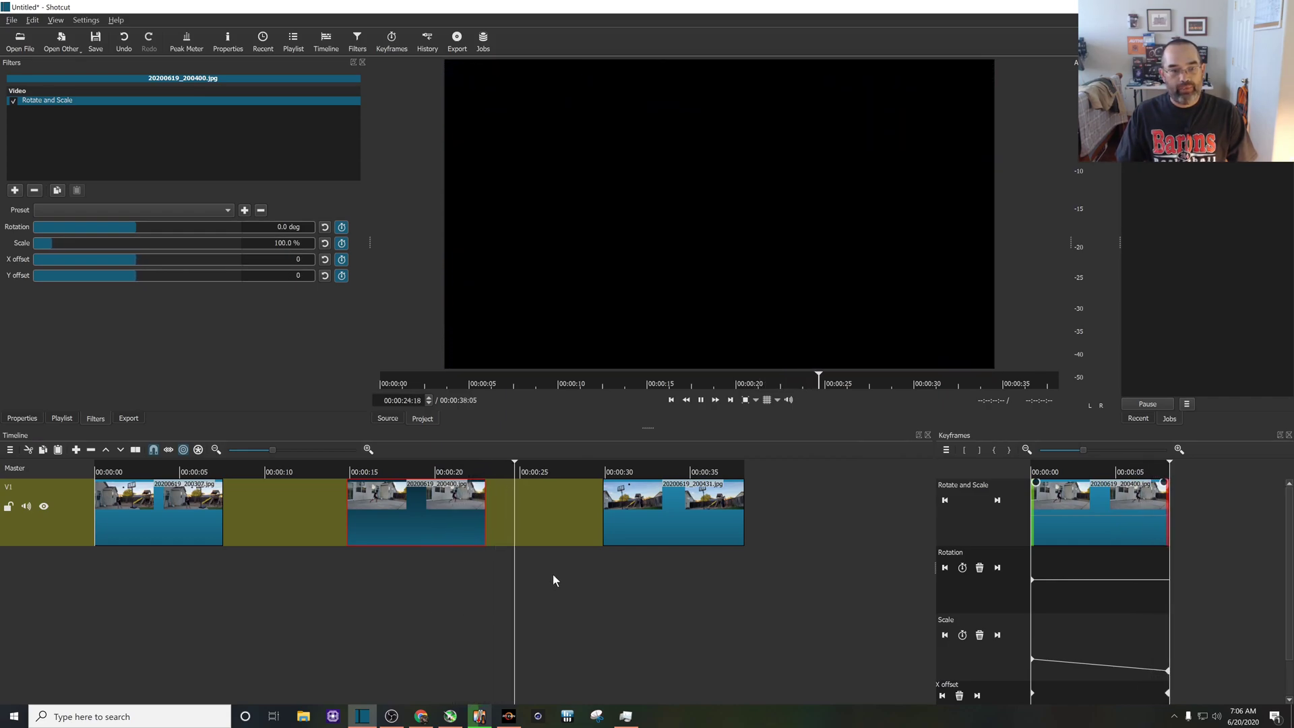
Select the third photo and add a Rotate and Scale filter to it.
{"action": "left_click", "coordinate": [672, 514]}
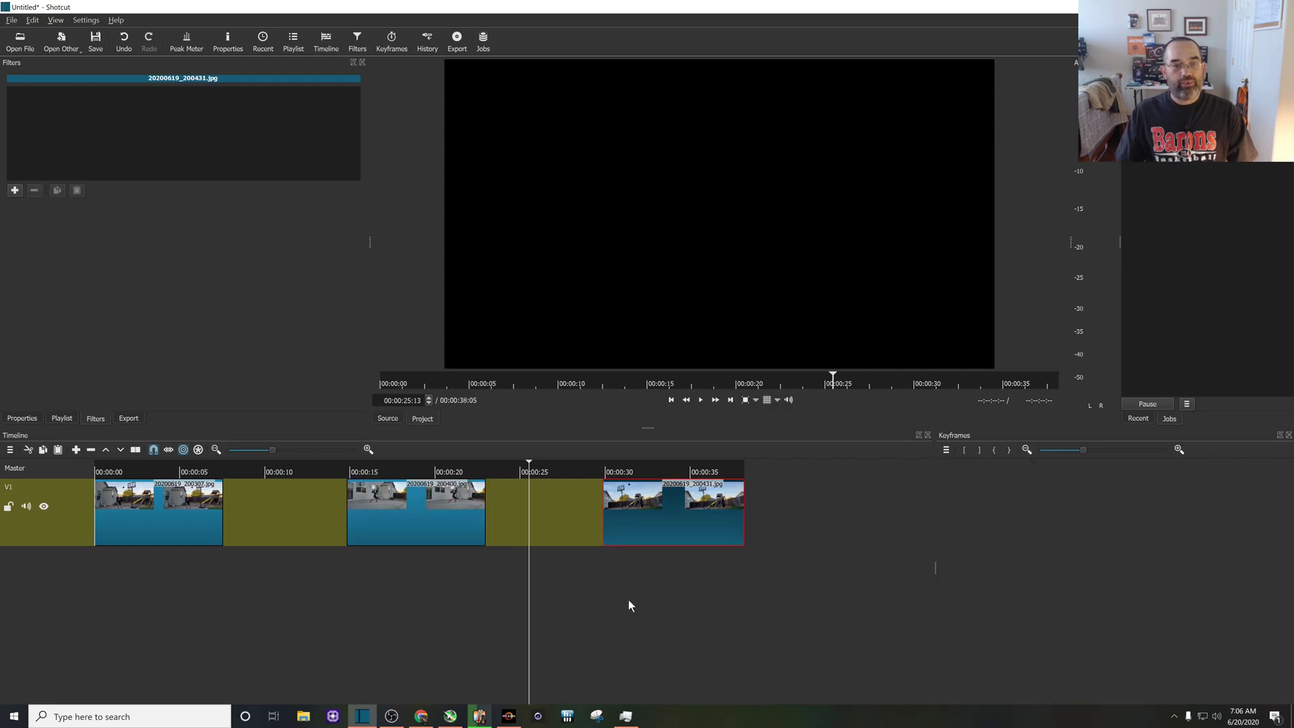
{"action": "left_click", "coordinate": [669, 501]}
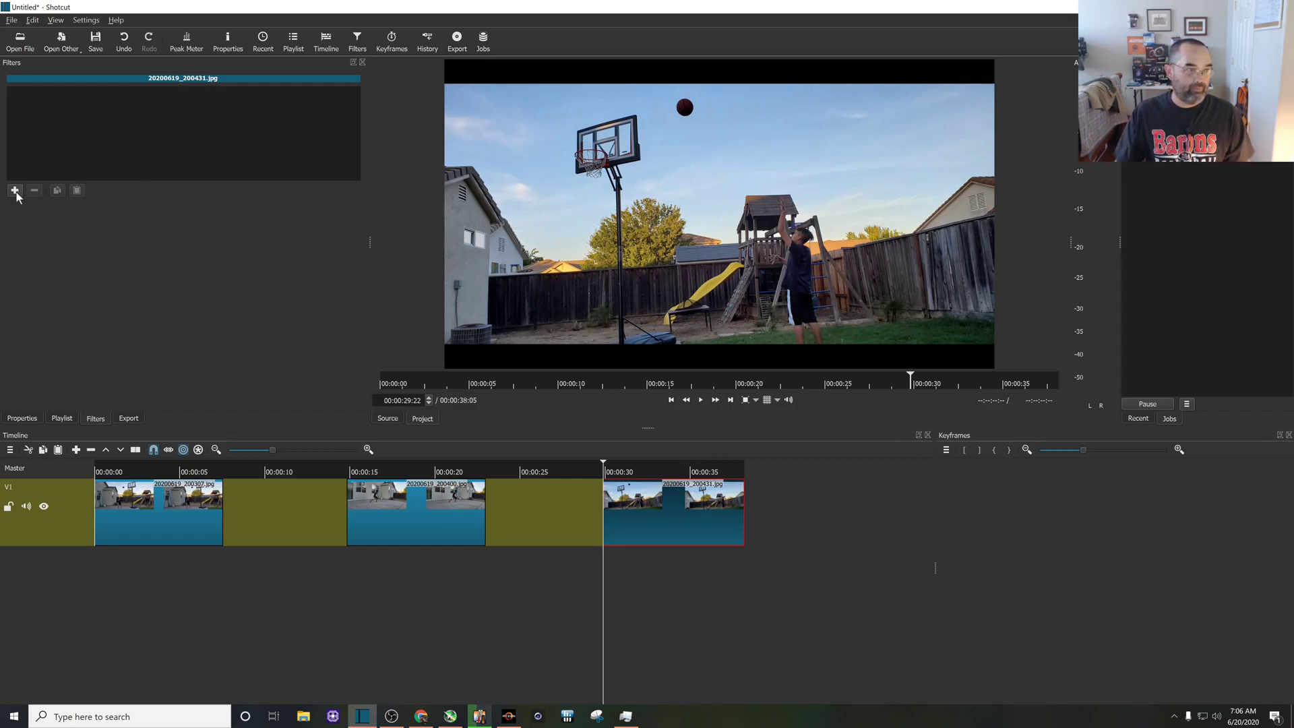
{"action": "left_click", "coordinate": [15, 190]}
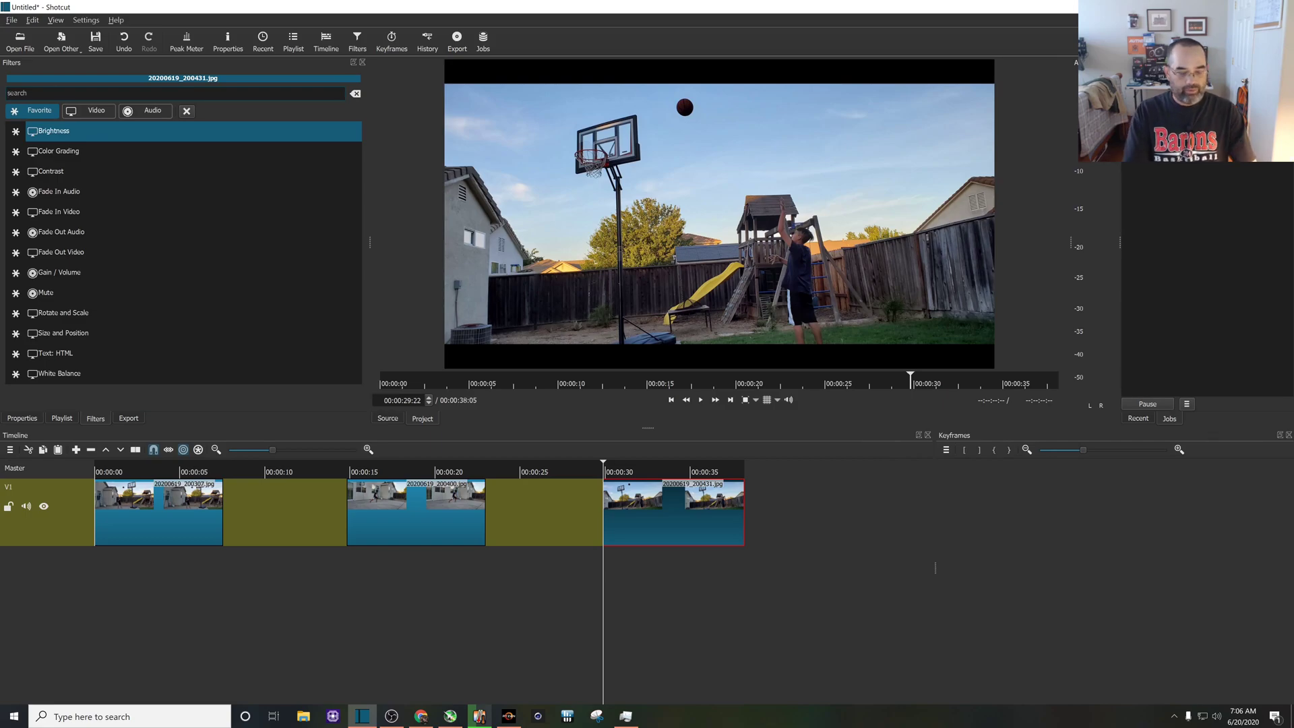
{"action": "type", "text": "rot"}
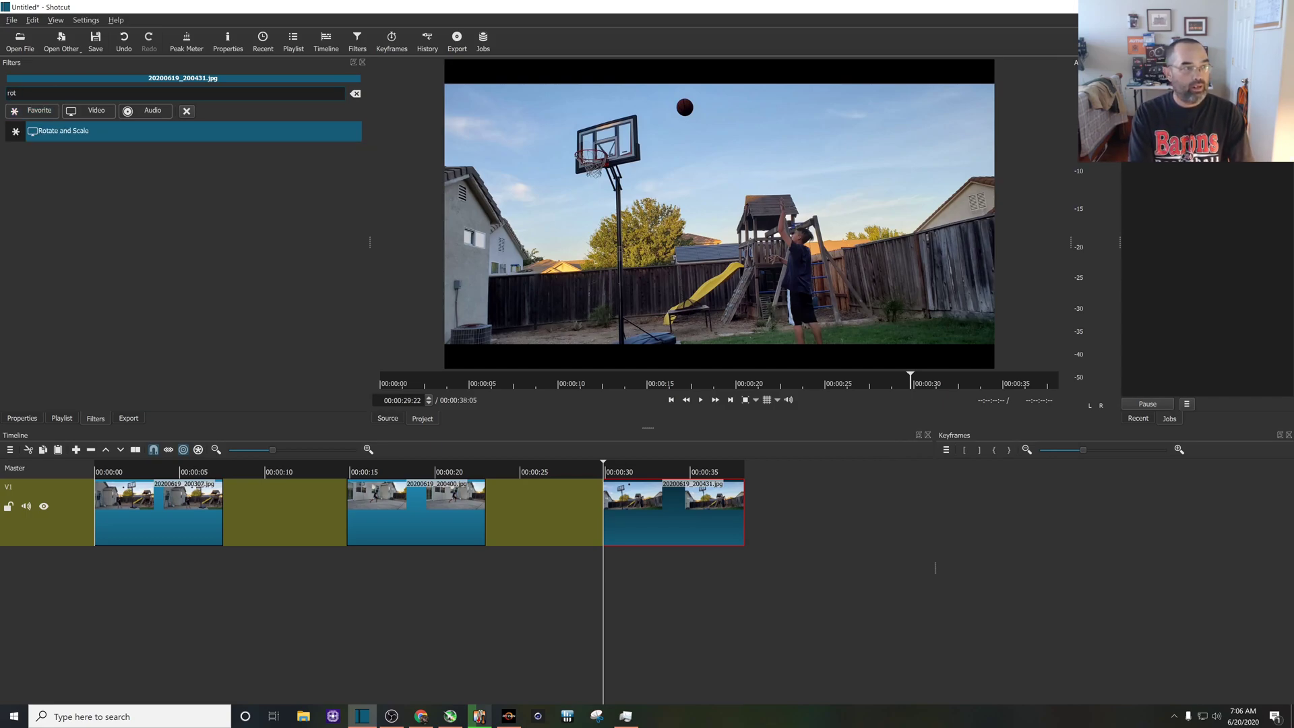
{"action": "left_click", "coordinate": [64, 131]}
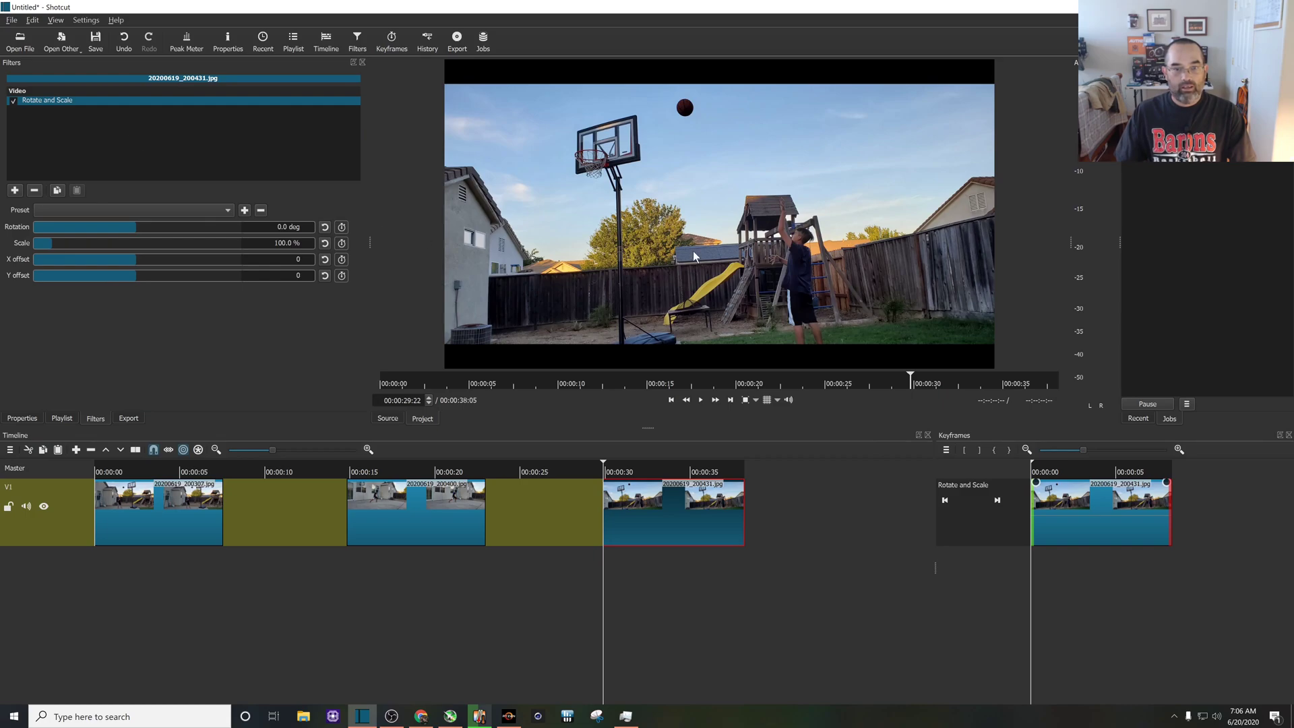
{"action": "mouse_move", "coordinate": [624, 161]}
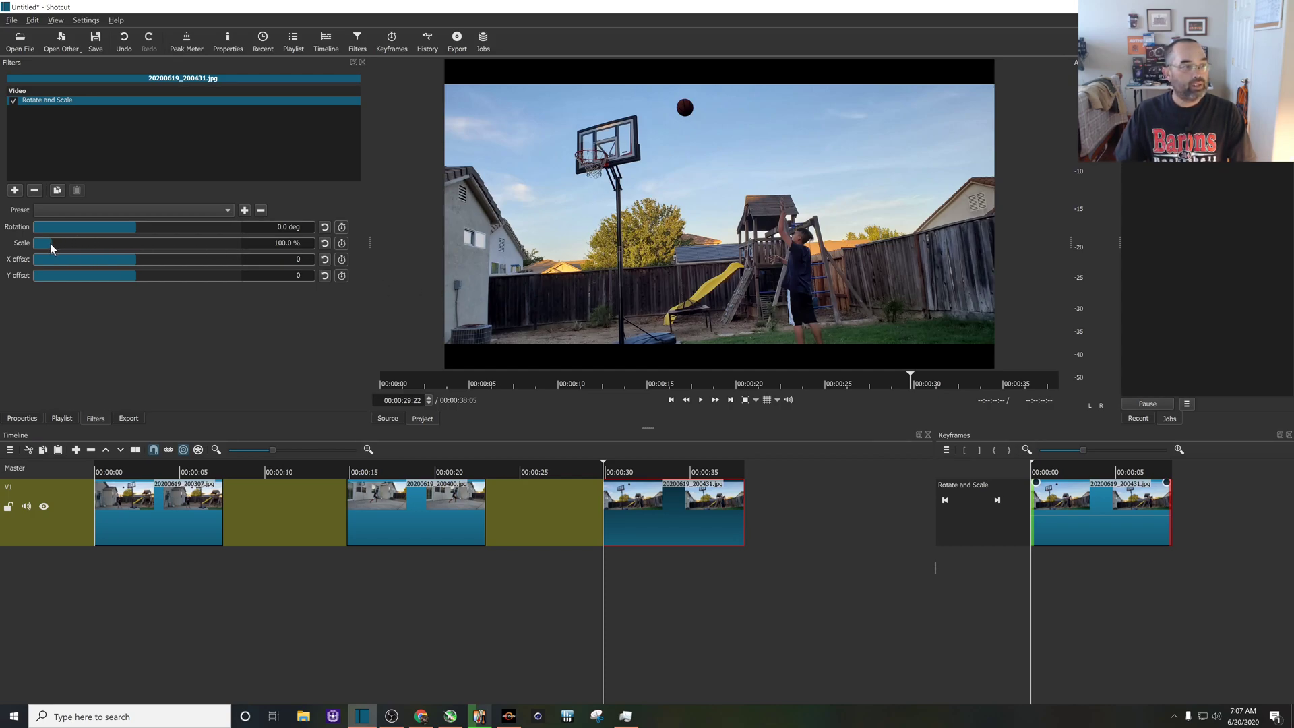
Zoom the third photo to 141.1% with X offset -449 and Y offset -64.
{"action": "left_click_drag", "start_coordinate": [44, 250], "coordinate": [62, 250]}
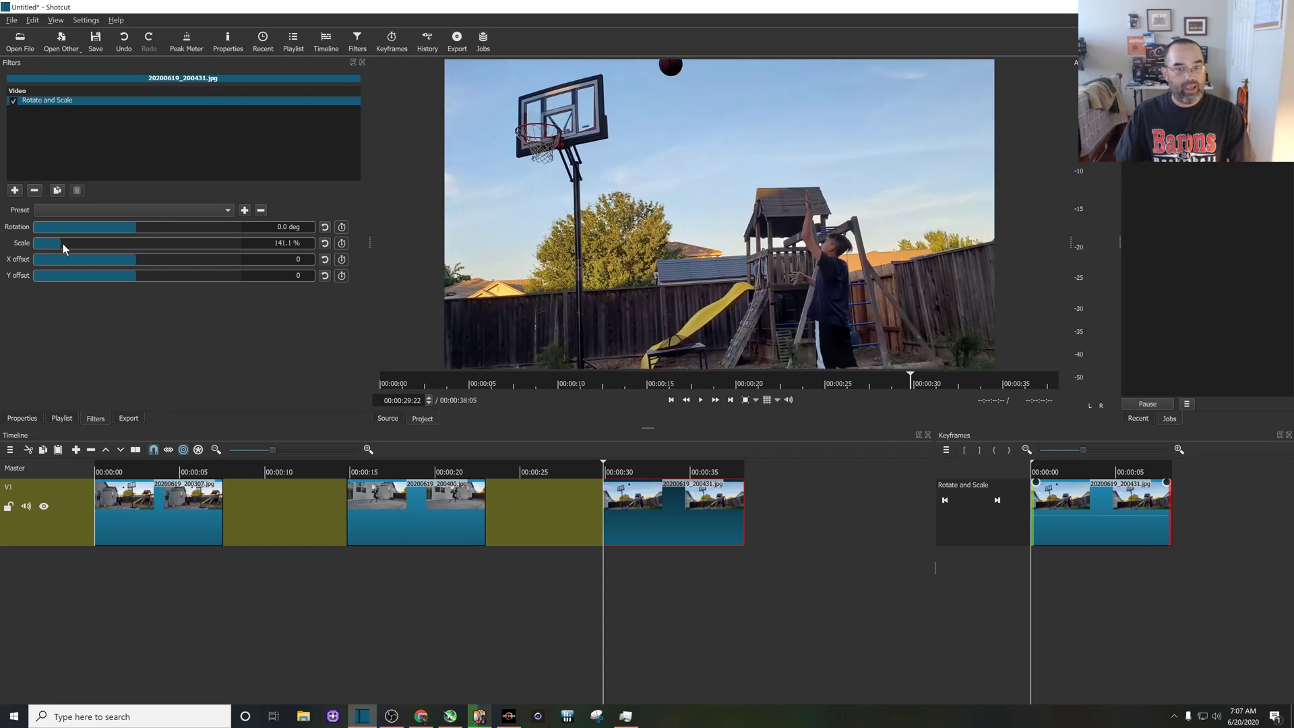
{"action": "mouse_move", "coordinate": [136, 266]}
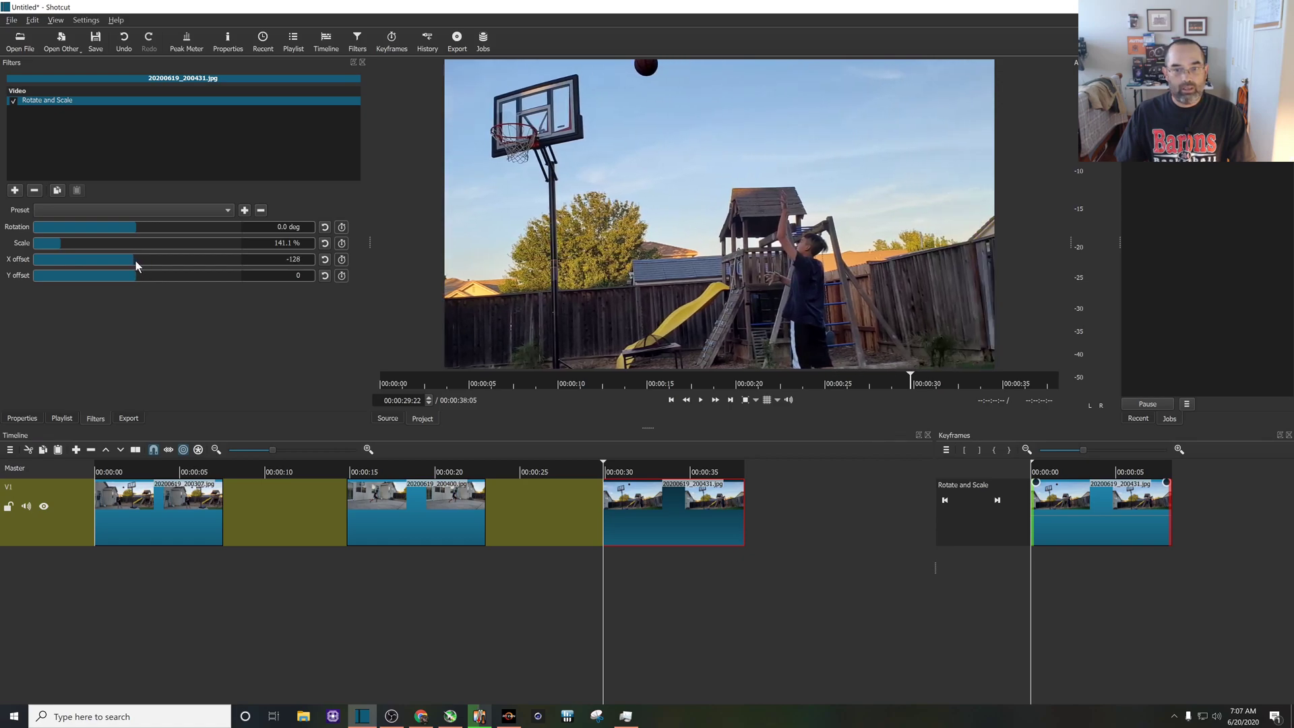
{"action": "left_click_drag", "start_coordinate": [136, 265], "coordinate": [128, 265]}
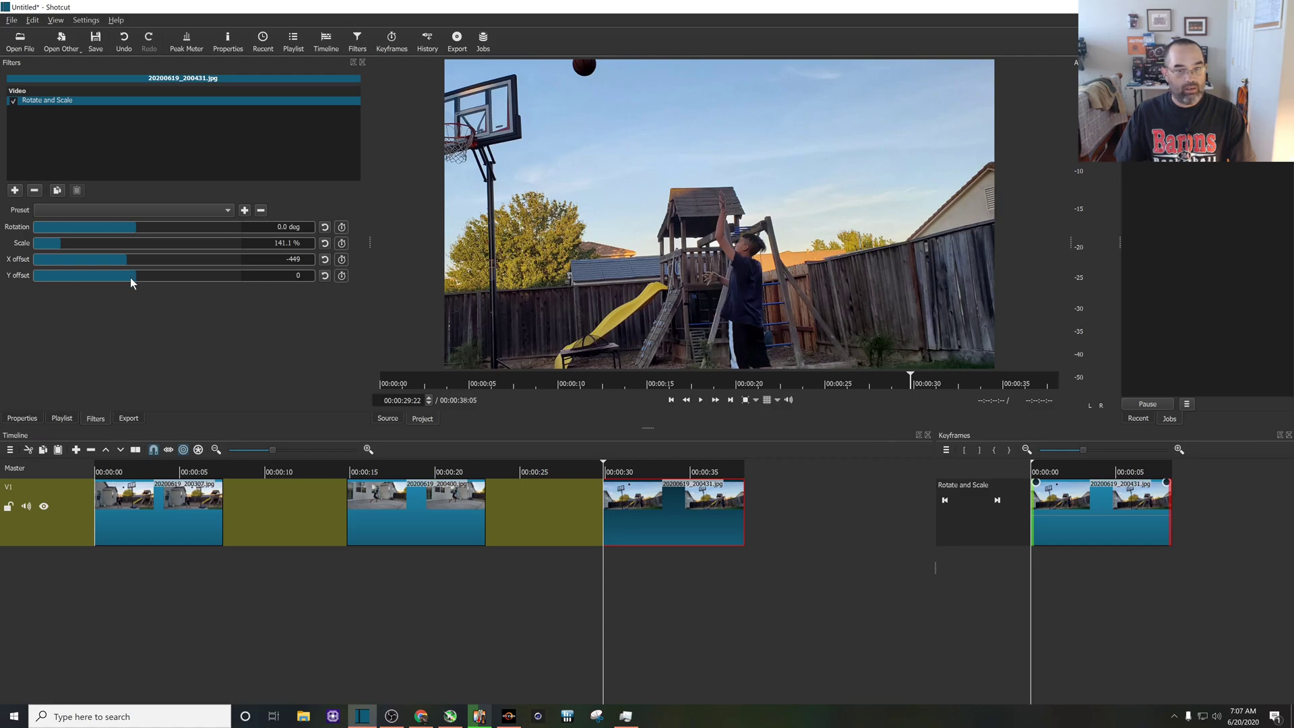
{"action": "left_click_drag", "start_coordinate": [87, 275], "coordinate": [128, 275]}
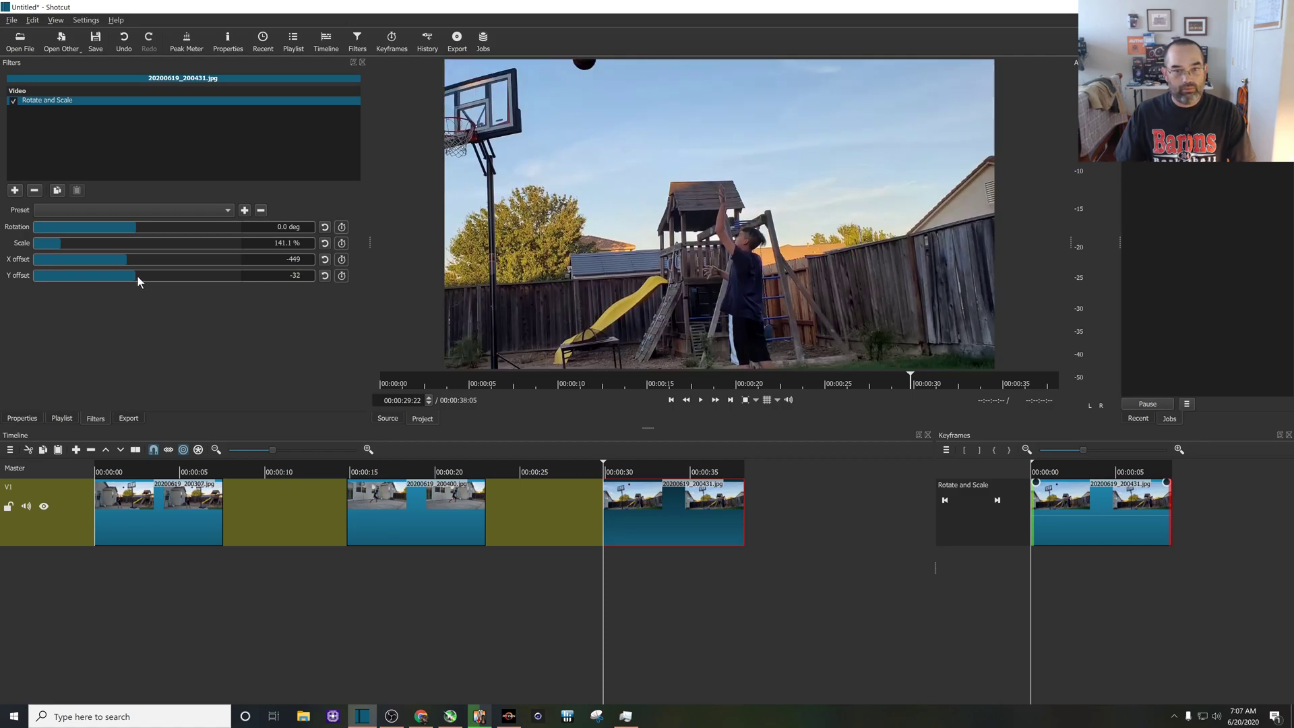
{"action": "left_click_drag", "start_coordinate": [128, 276], "coordinate": [115, 276]}
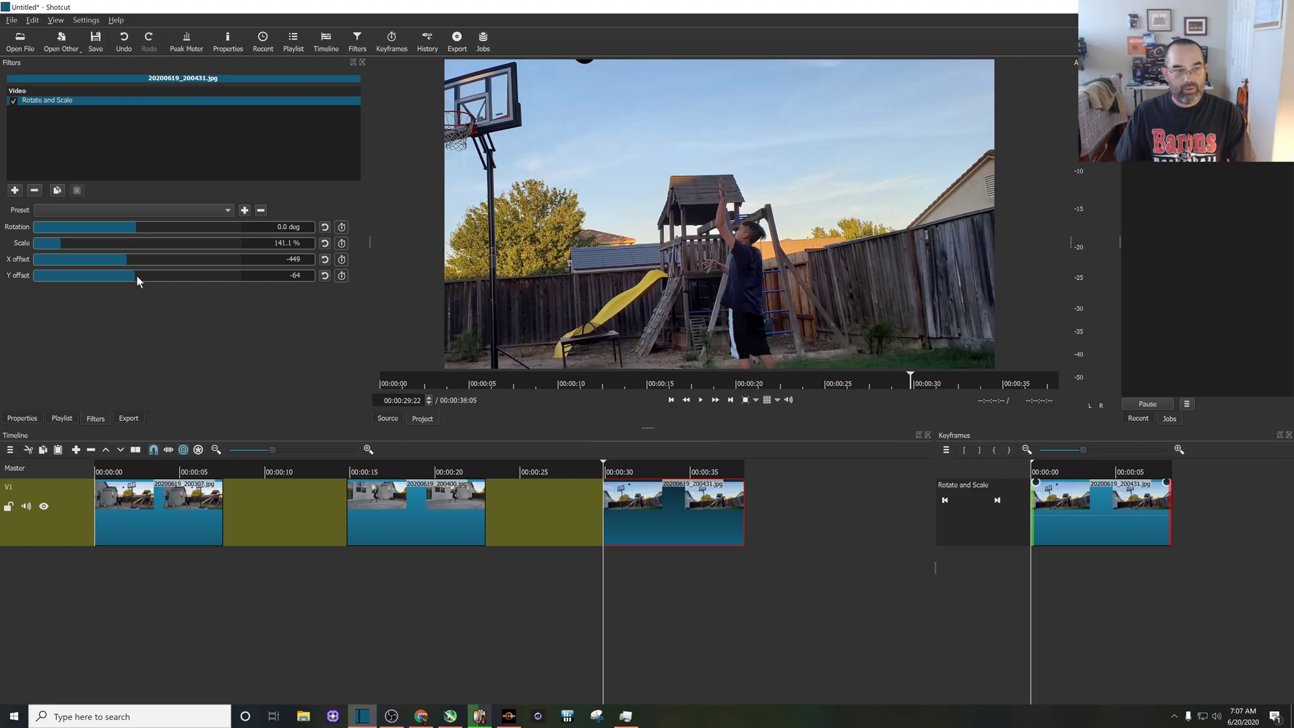
{"action": "mouse_move", "coordinate": [341, 227]}
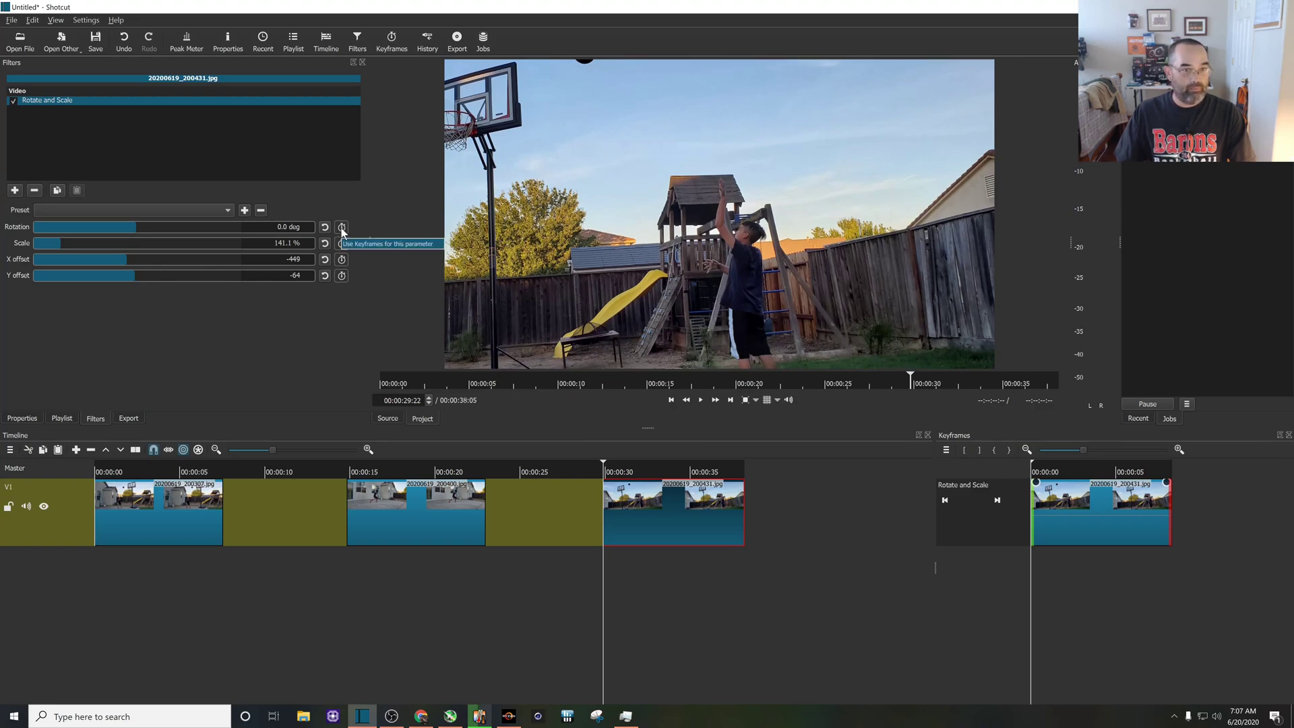
Enable keyframing, then reset Scale and X offset to defaults at the third clip's end.
{"action": "left_click", "coordinate": [341, 227]}
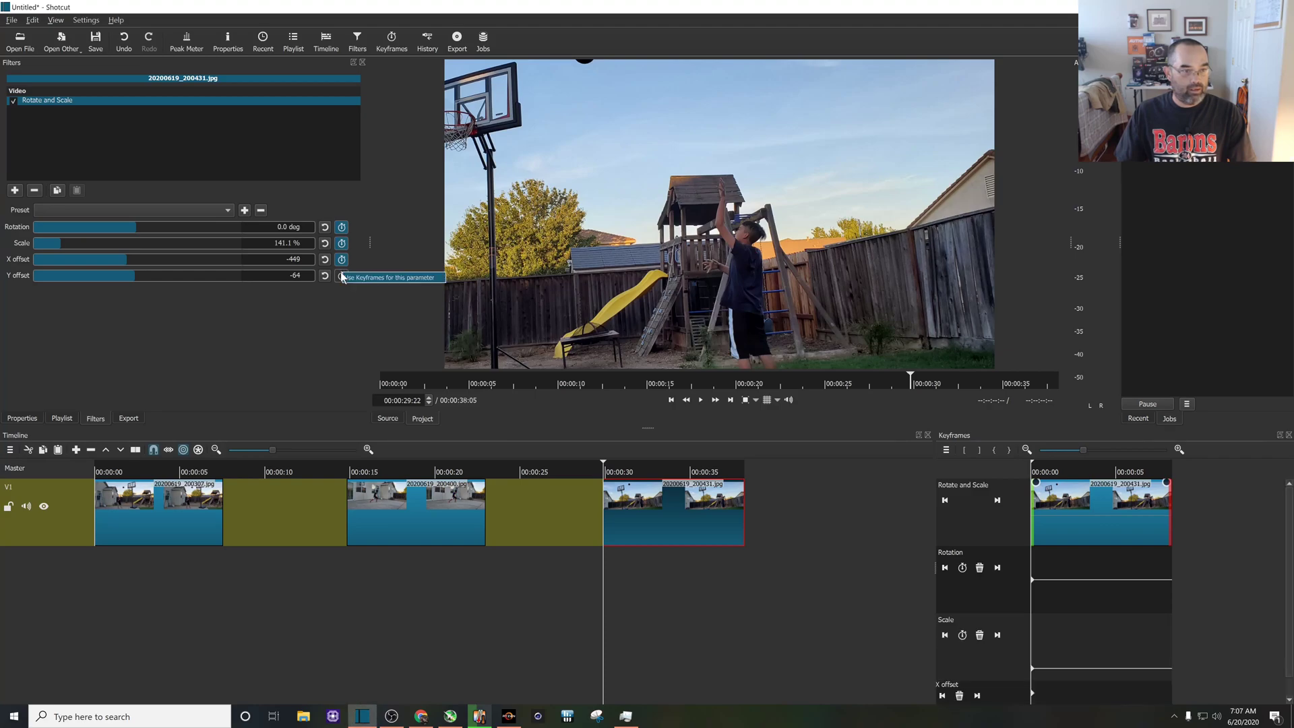
{"action": "mouse_move", "coordinate": [410, 391]}
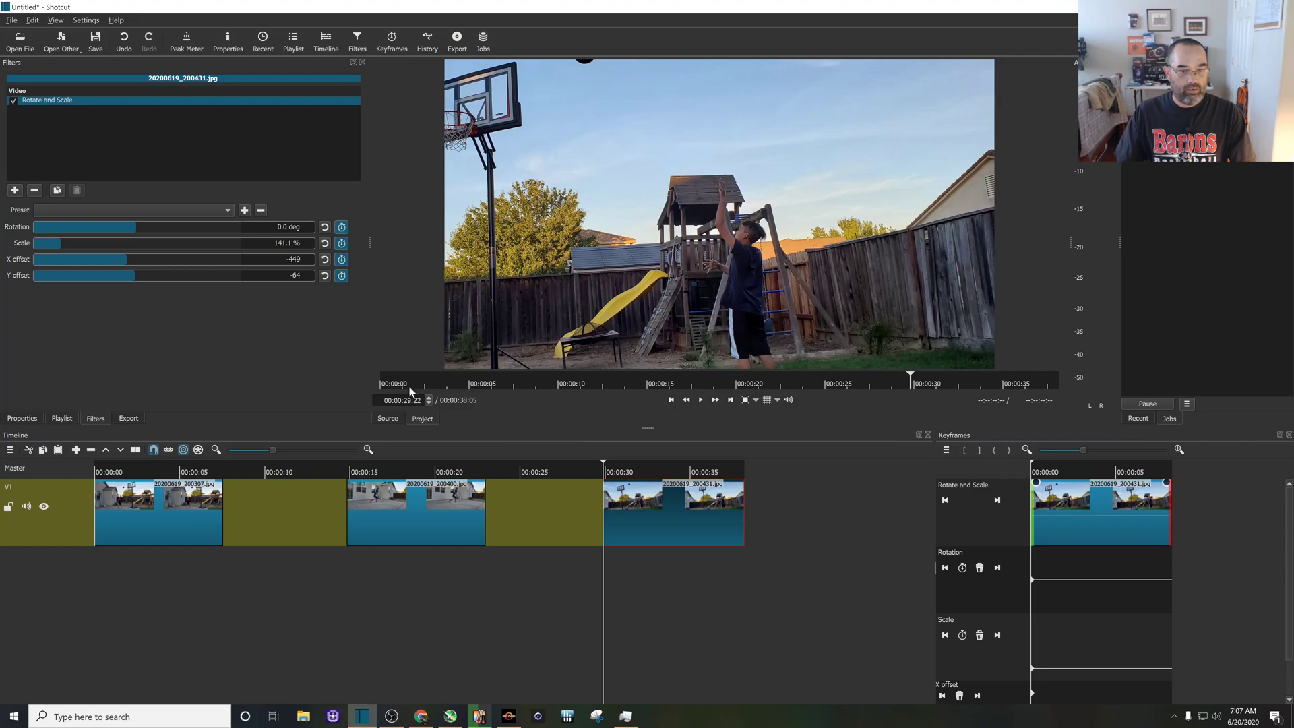
{"action": "mouse_move", "coordinate": [665, 637]}
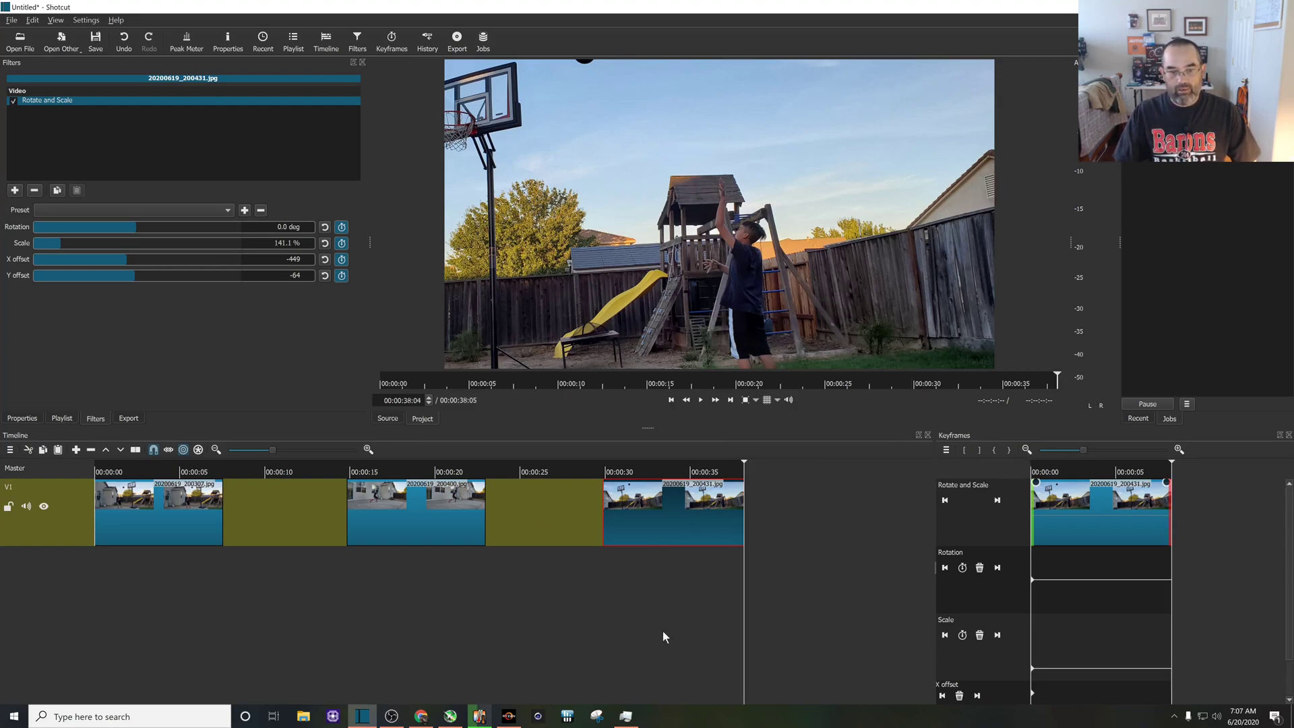
{"action": "mouse_move", "coordinate": [292, 348]}
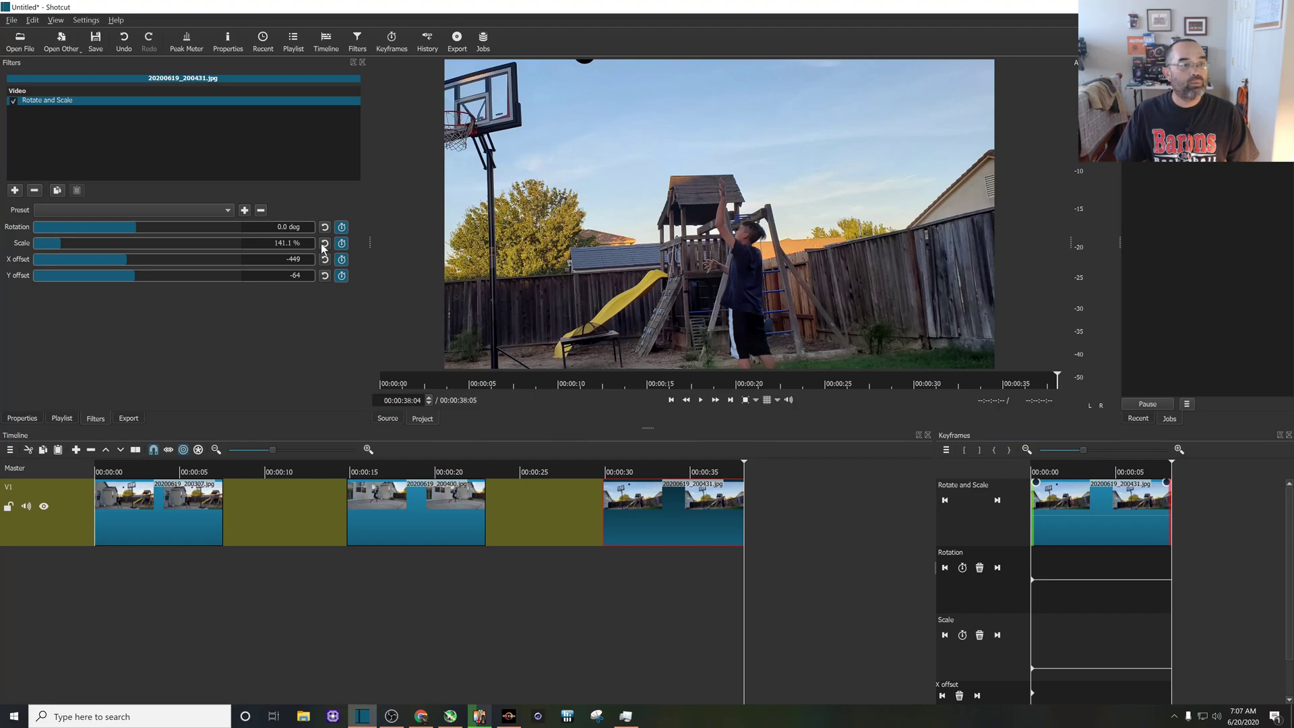
{"action": "left_click", "coordinate": [324, 243]}
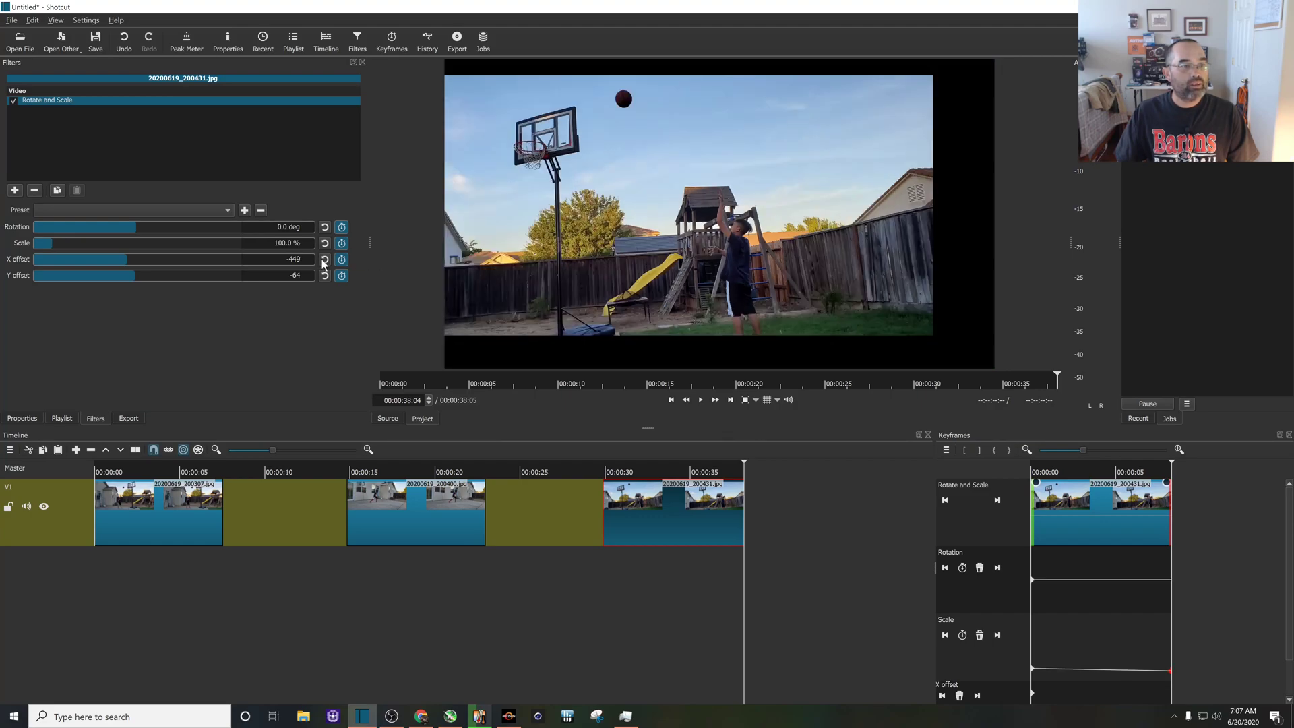
{"action": "left_click", "coordinate": [324, 259]}
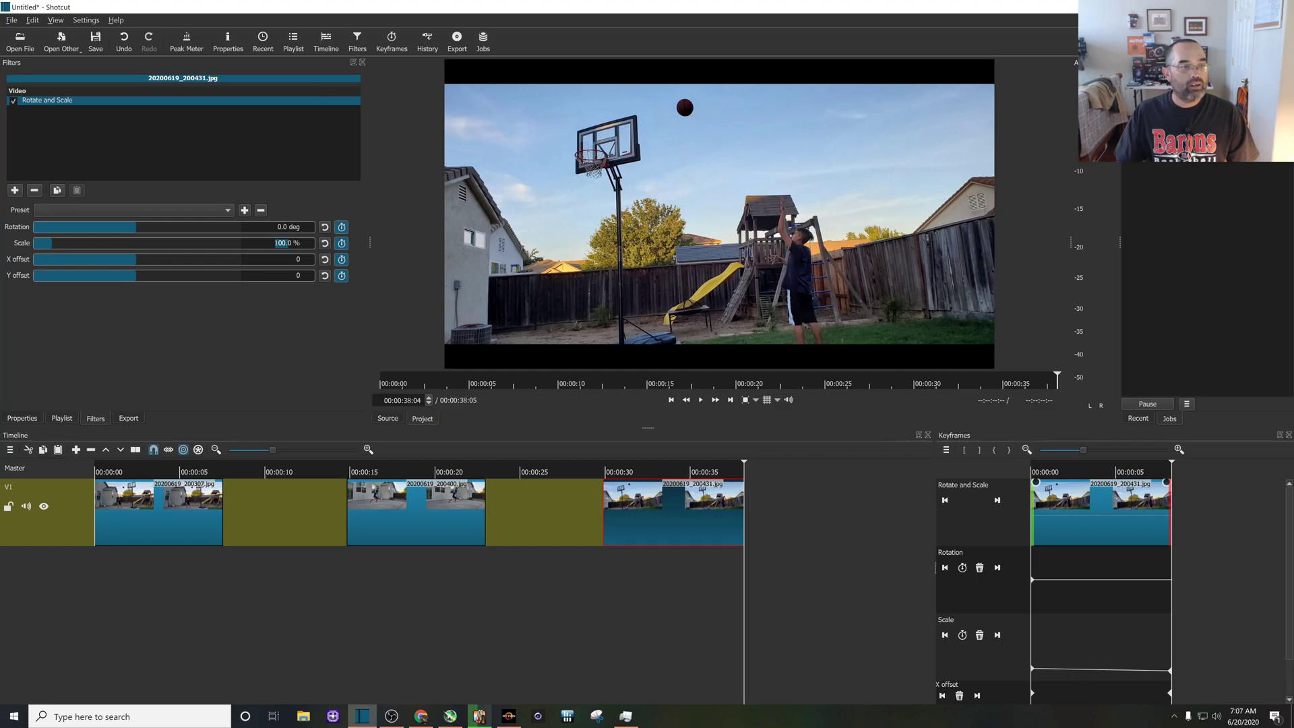
{"action": "mouse_move", "coordinate": [406, 289]}
{"action": "type", "text": "200"}
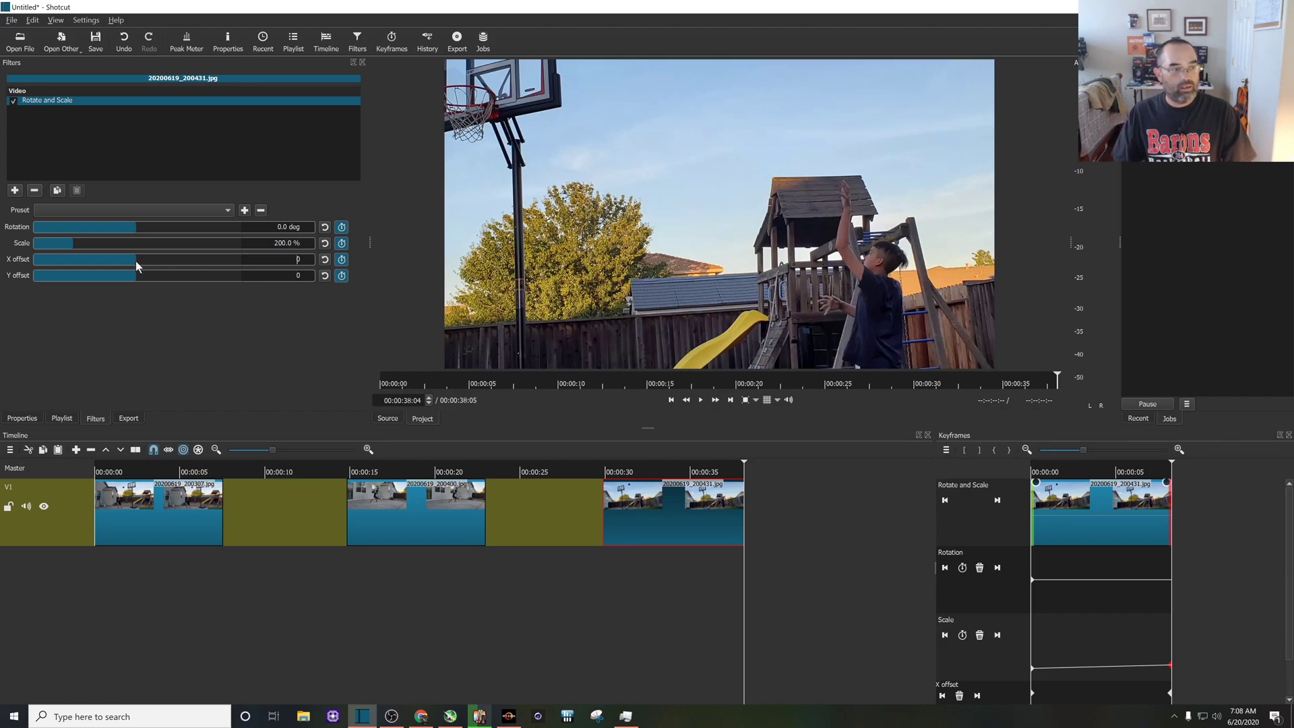
Set the third photo's end frame to X offset 801, Y offset 417, scale about 240%.
{"action": "type", "text": "801"}
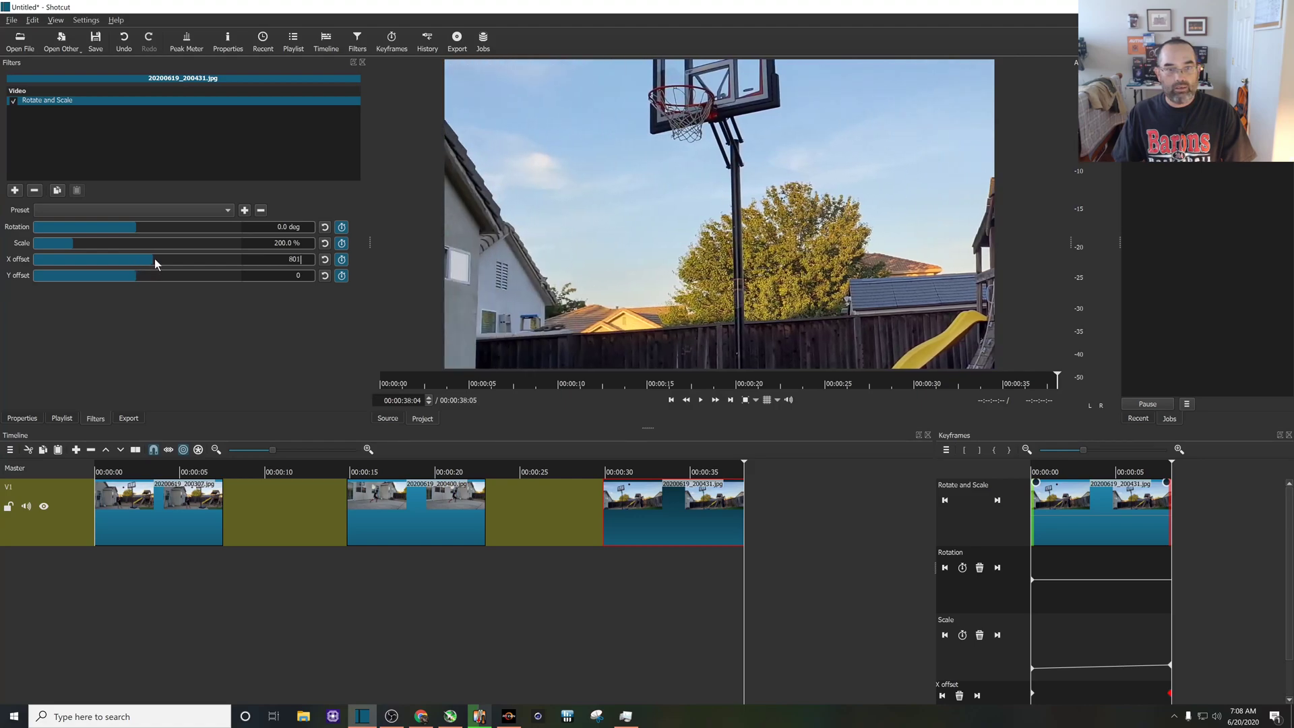
{"action": "mouse_move", "coordinate": [135, 278]}
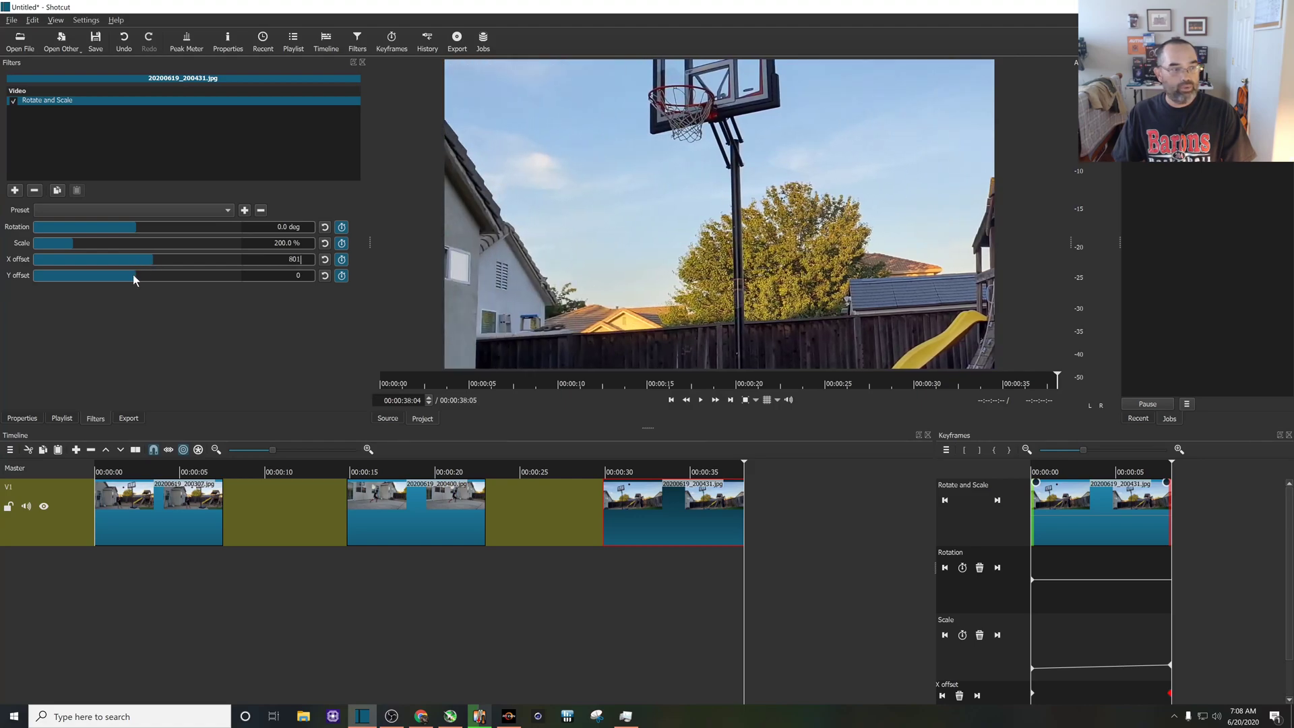
{"action": "left_click_drag", "start_coordinate": [82, 276], "coordinate": [145, 276]}
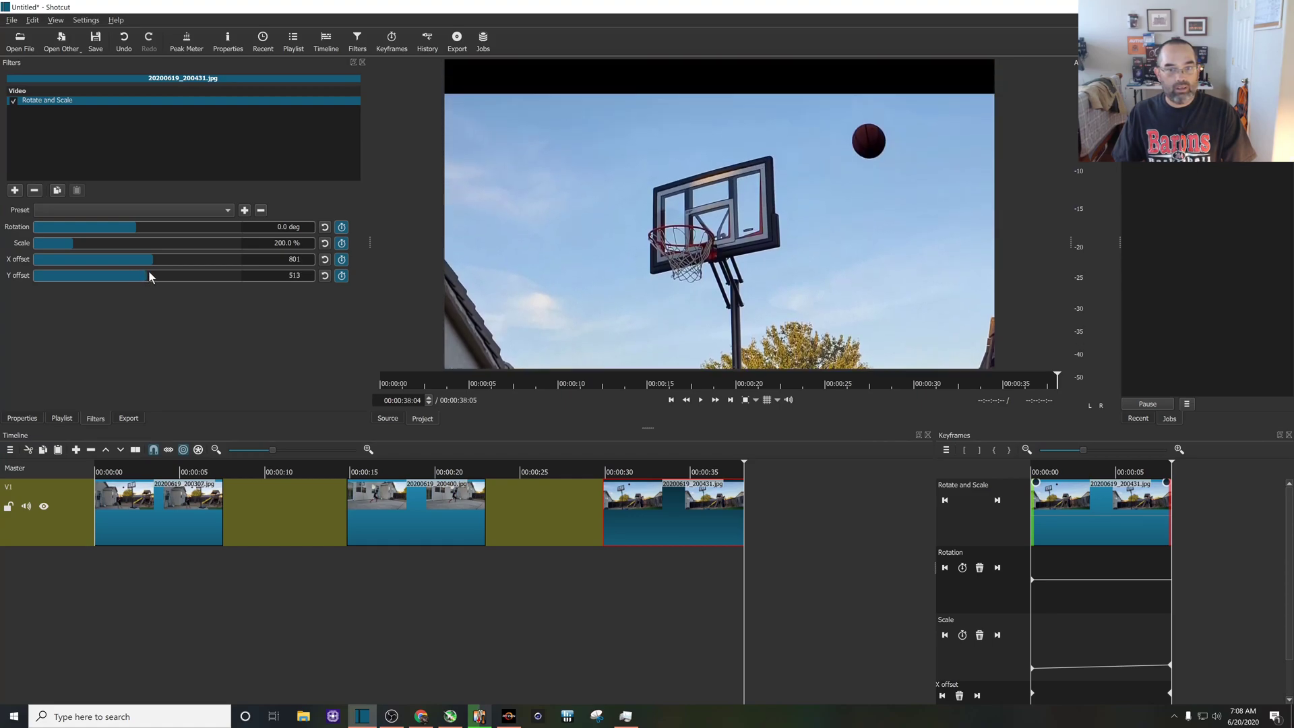
{"action": "left_click_drag", "start_coordinate": [153, 276], "coordinate": [147, 276]}
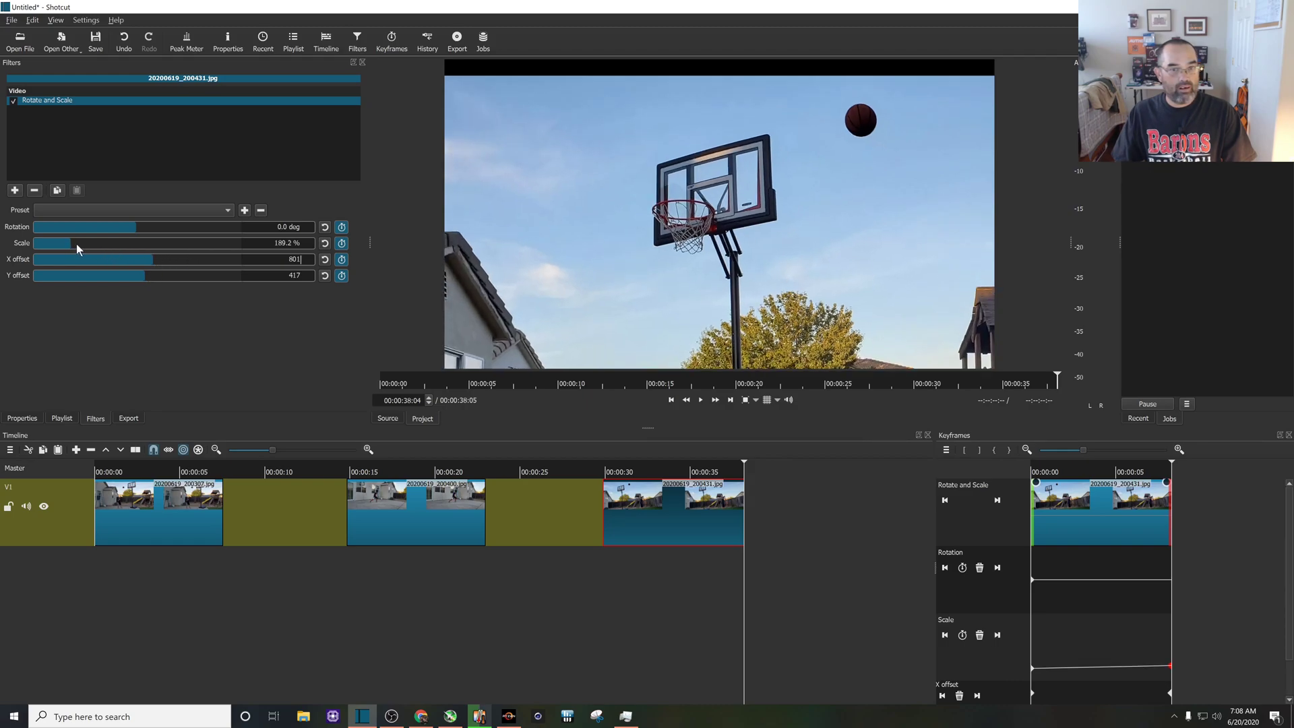
{"action": "left_click_drag", "start_coordinate": [62, 243], "coordinate": [82, 242]}
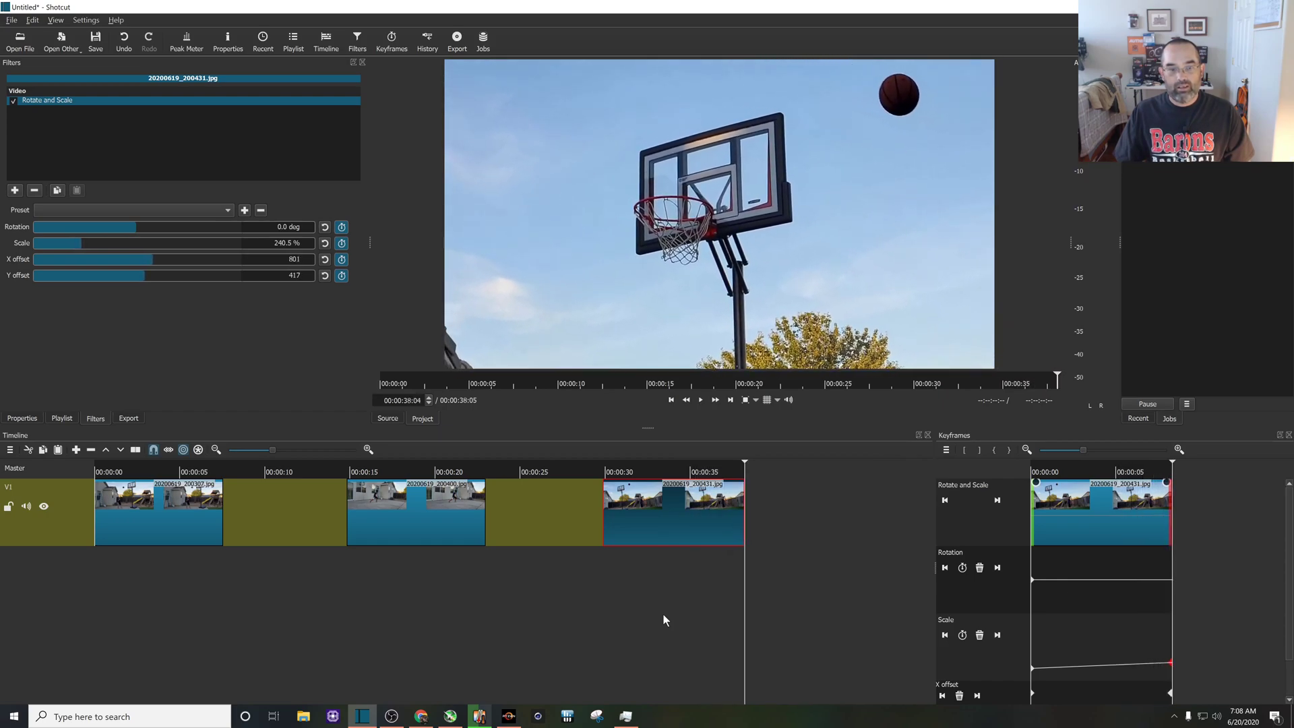
{"action": "mouse_move", "coordinate": [385, 624]}
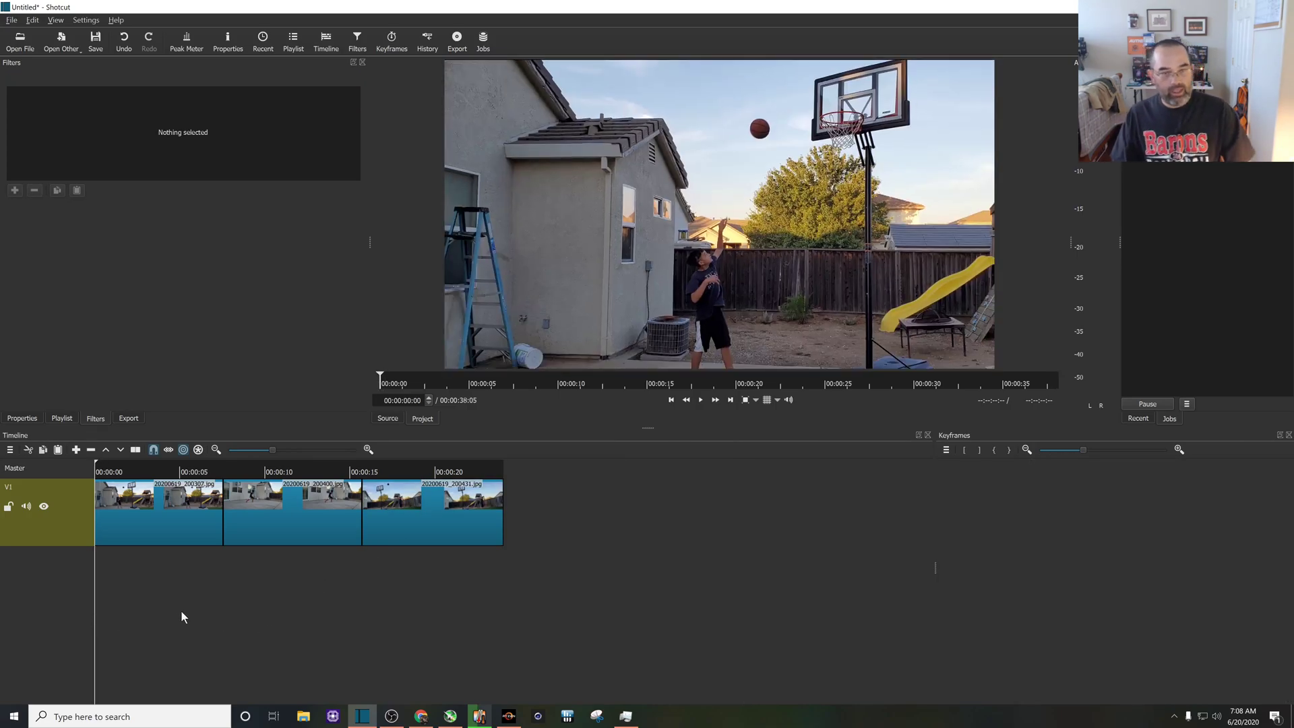
Play the slideshow from the timeline start to preview its zoom-and-pan motion.
{"action": "left_click", "coordinate": [699, 400]}
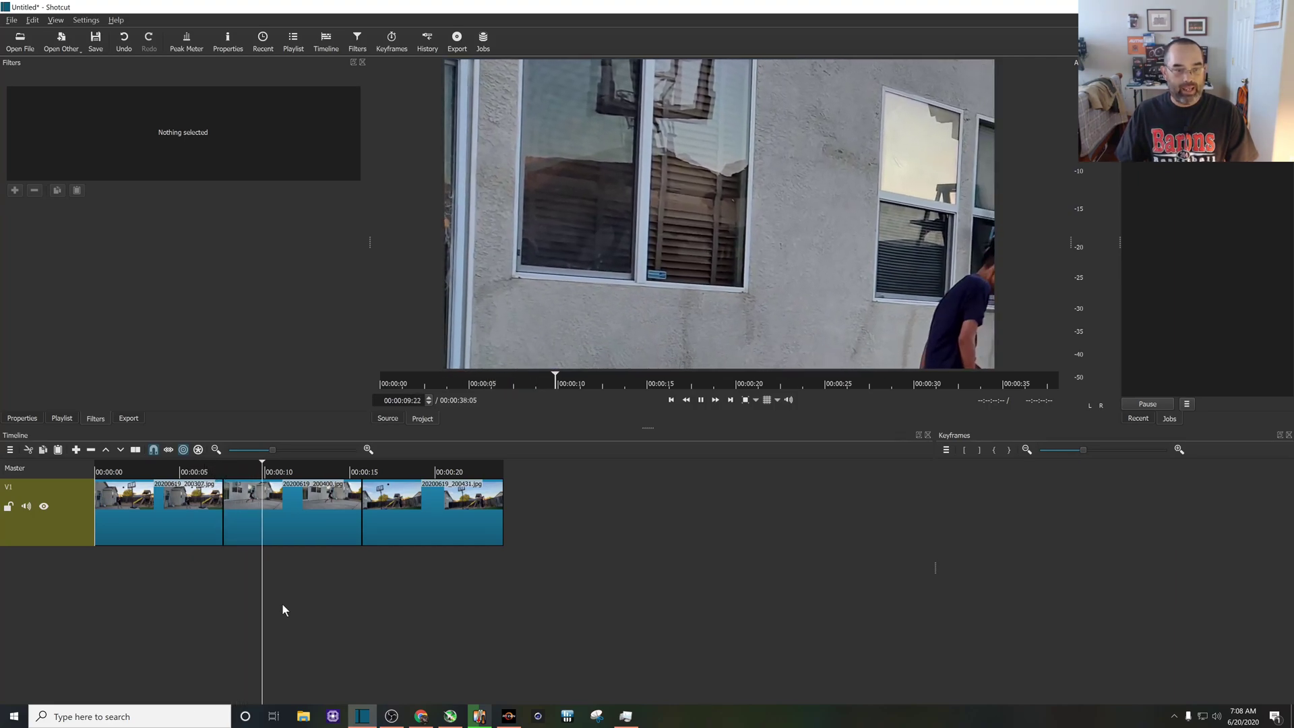
{"action": "left_click", "coordinate": [589, 378]}
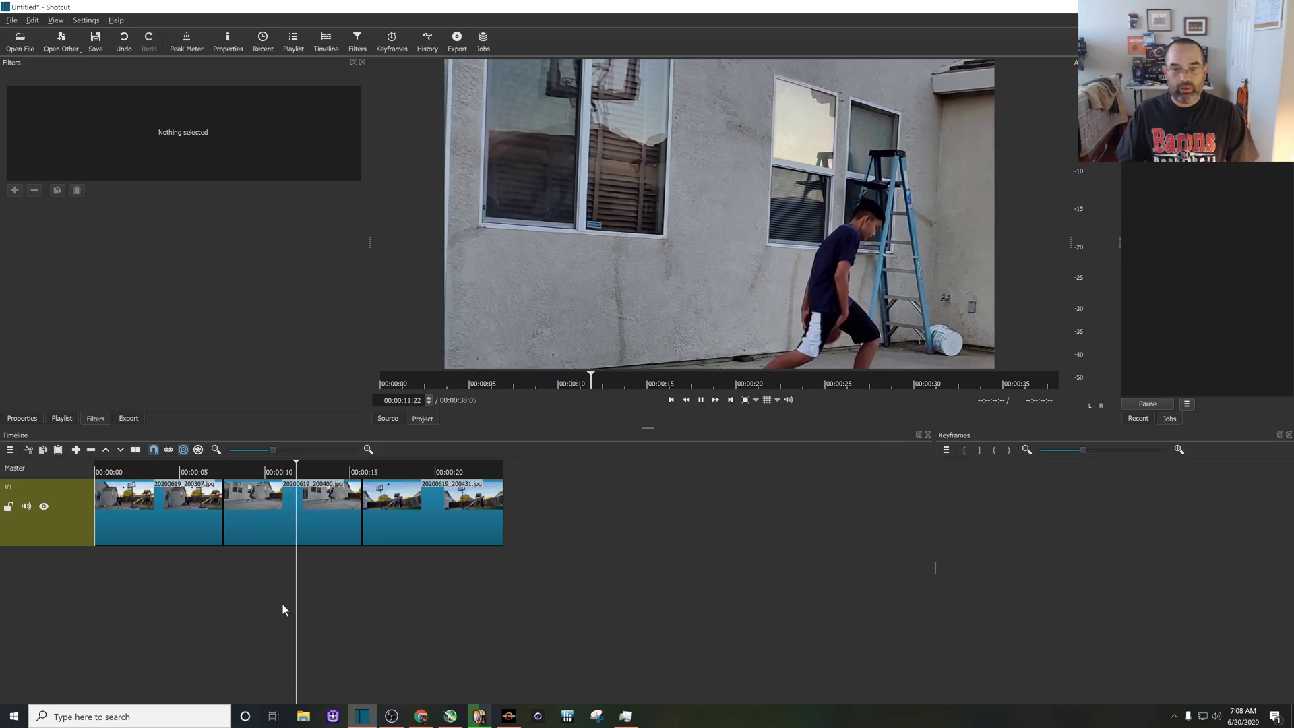